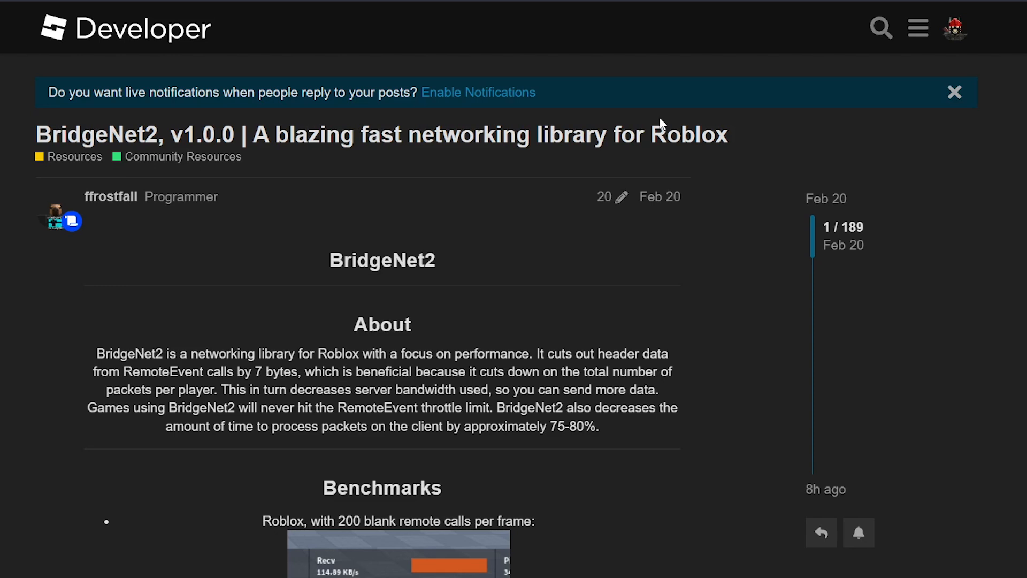
mouse_move(721, 464)
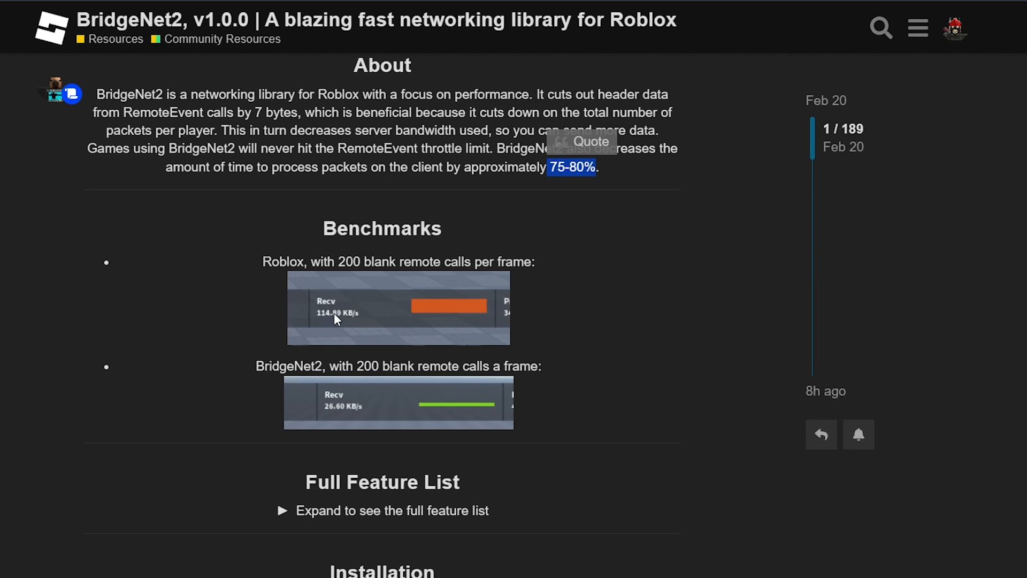
mouse_move(364, 327)
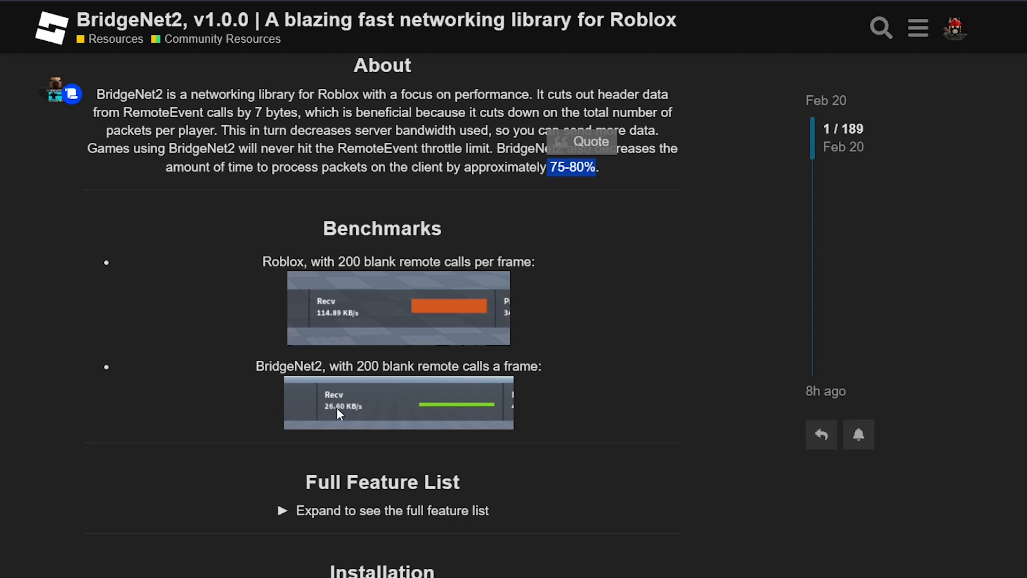
mouse_move(359, 413)
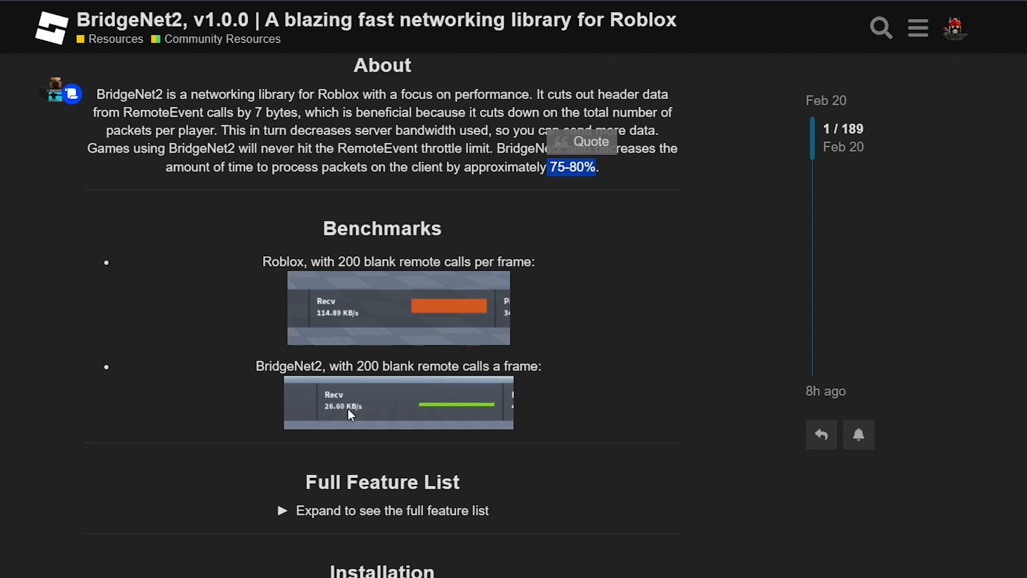
- Download BridgeNet2-v1.0.0.rbxm from the assets of the BridgeNet2 v1.0.0 GitHub release
scroll("down", 3)
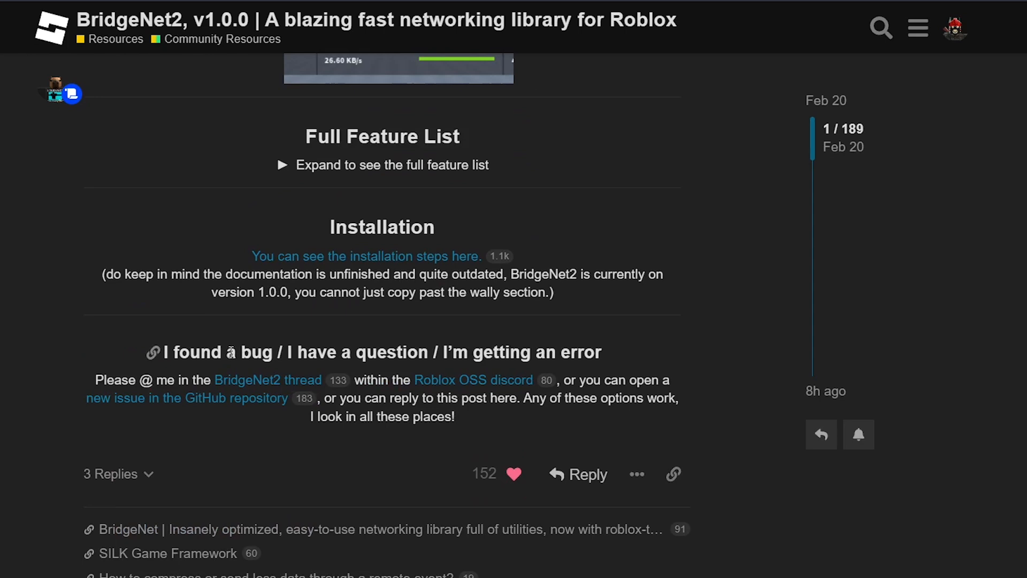
left_click_drag(298, 352, 412, 352)
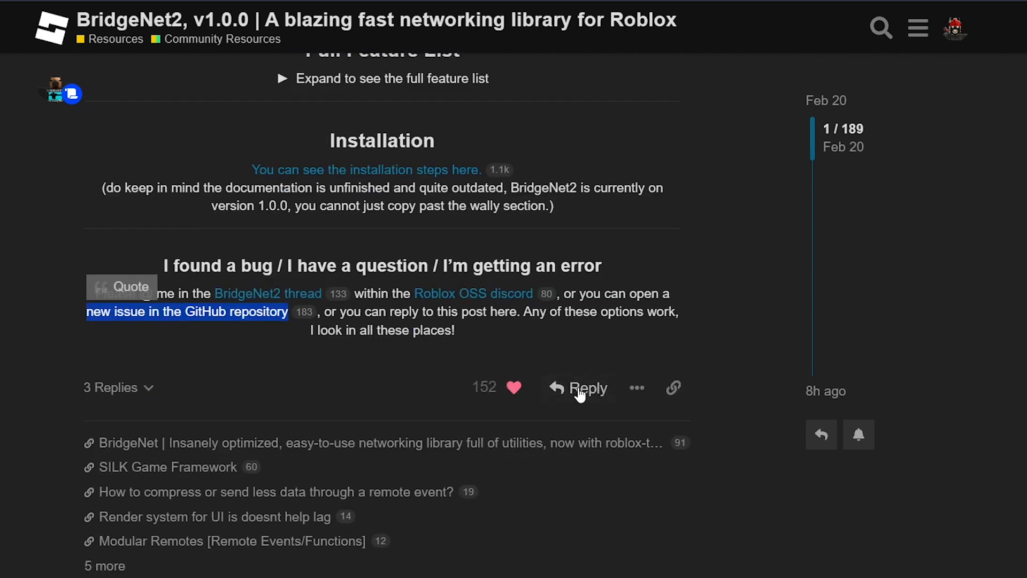
mouse_move(696, 376)
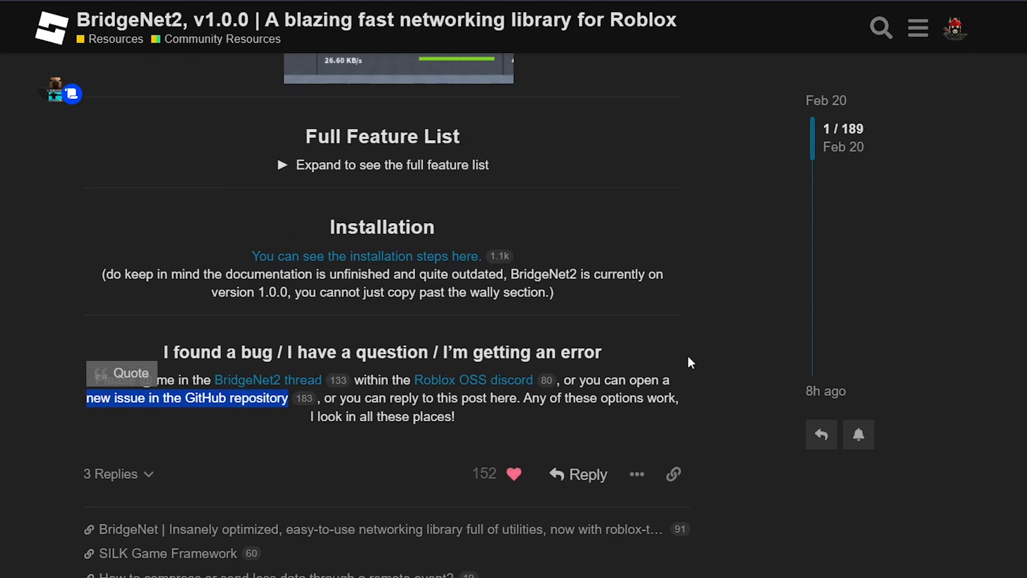
left_click(187, 399)
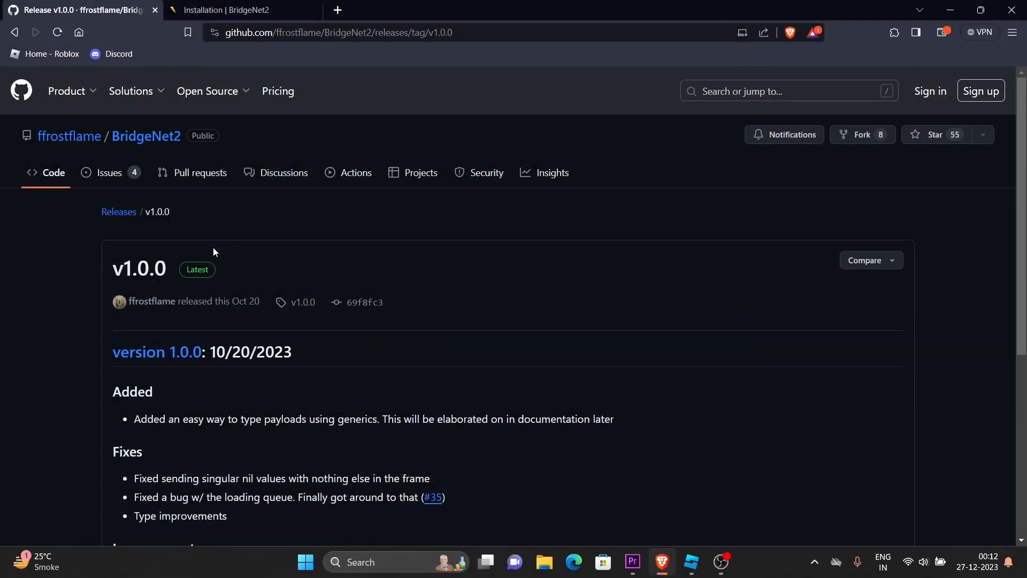
double_click(123, 269)
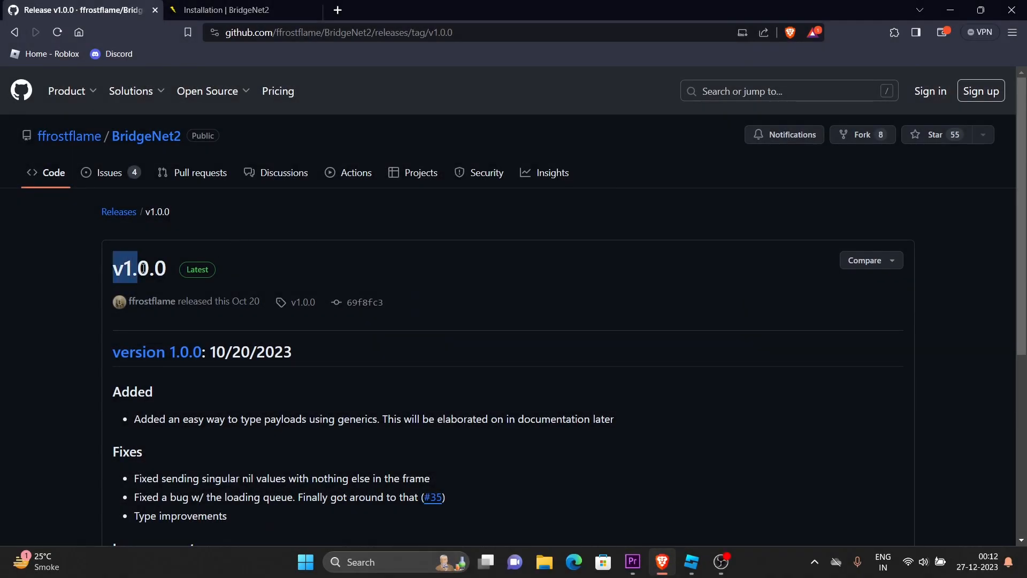
scroll("down", 3)
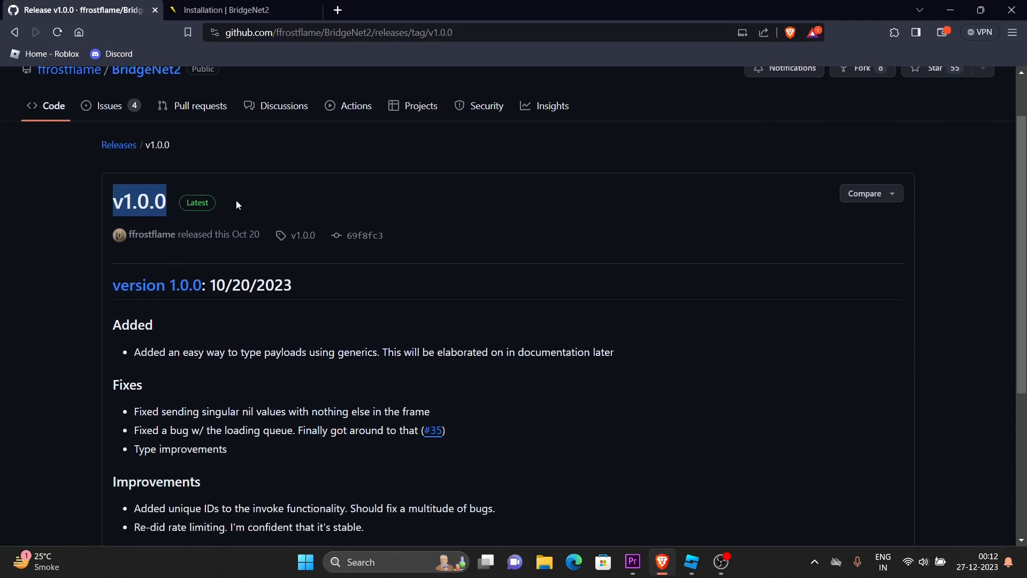
scroll("down", 3)
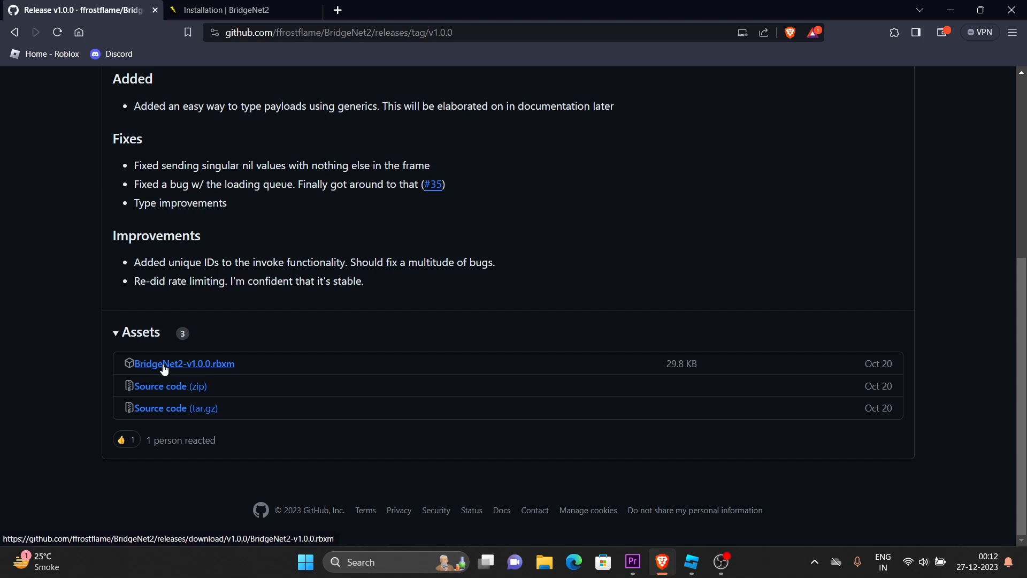
left_click(184, 364)
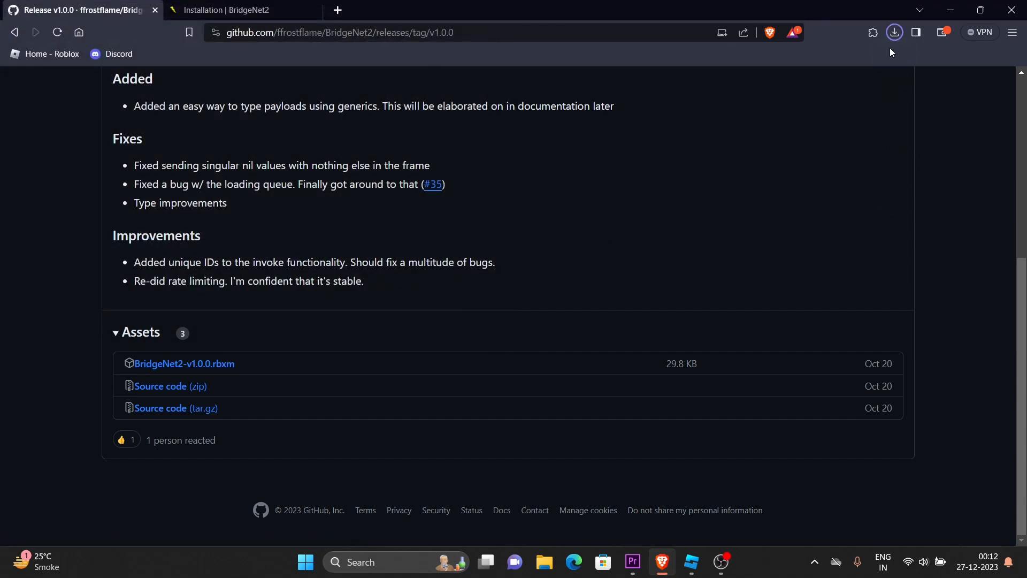
left_click(894, 32)
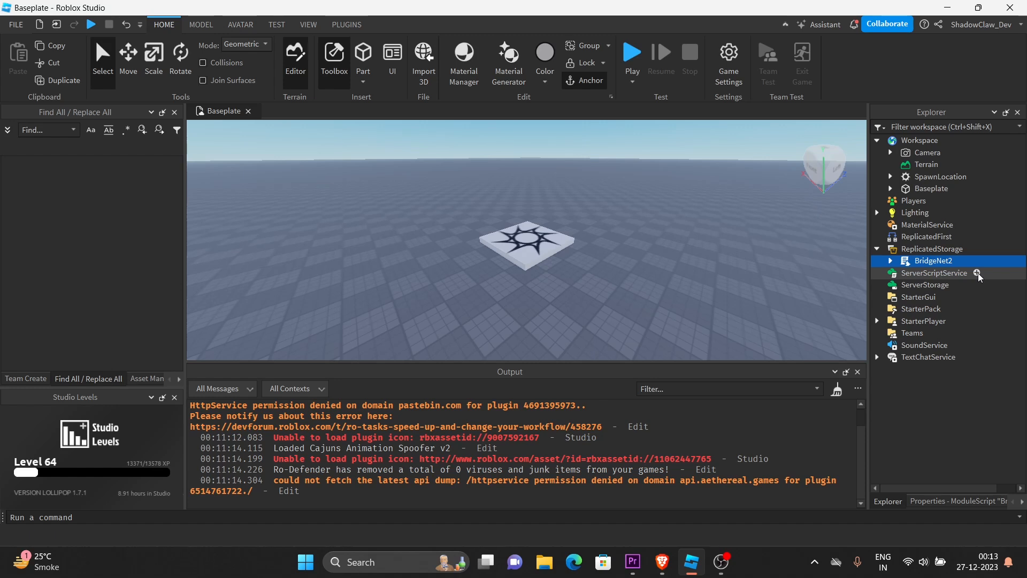
- Insert a new server Script into ServerScriptService
left_click(976, 274)
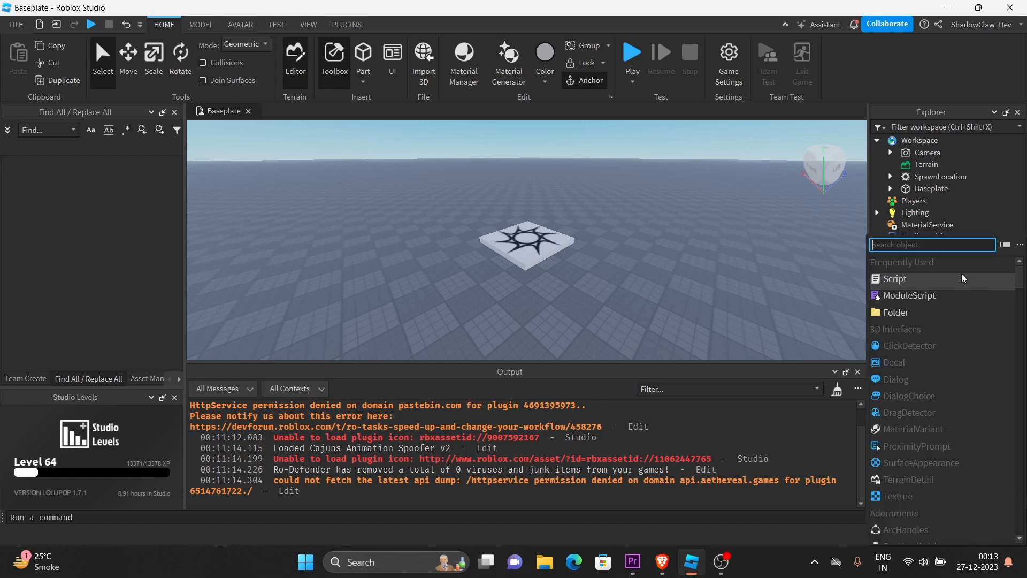
left_click(894, 278)
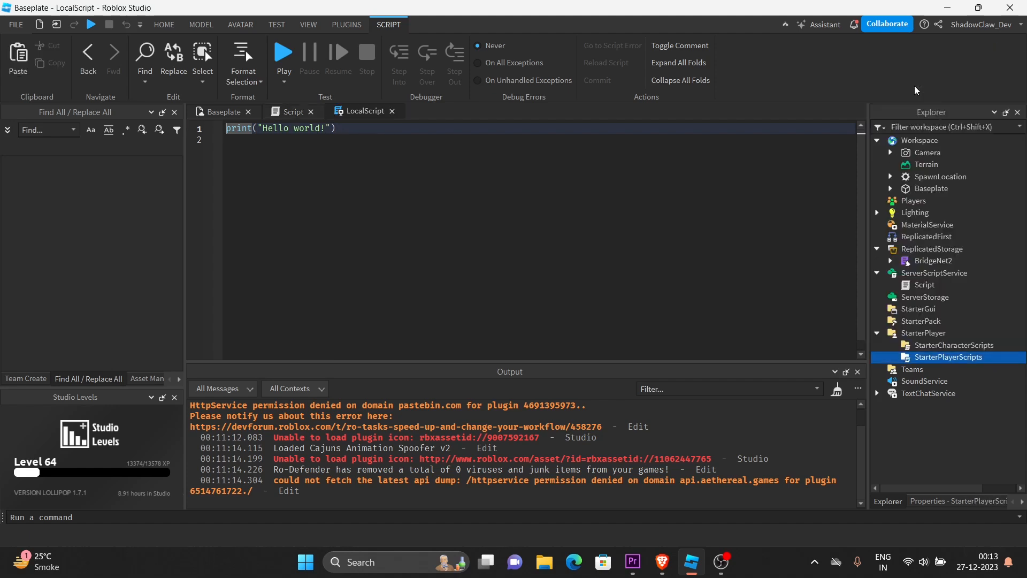
- Replace the hello-world line with local BridgeNet2 = require(game.ReplicatedStorage.BridgeNet2)
left_click(924, 284)
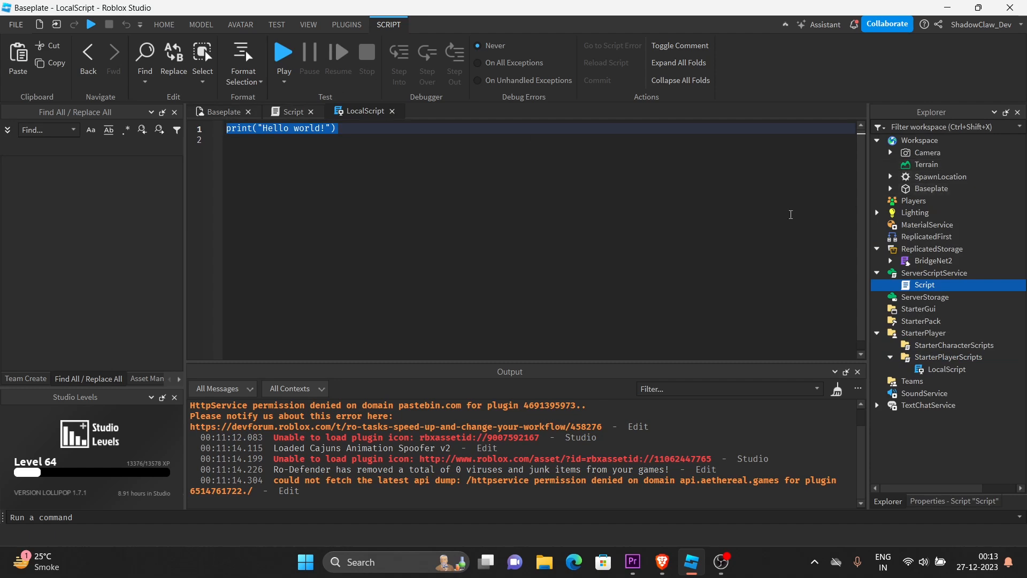
key("Delete")
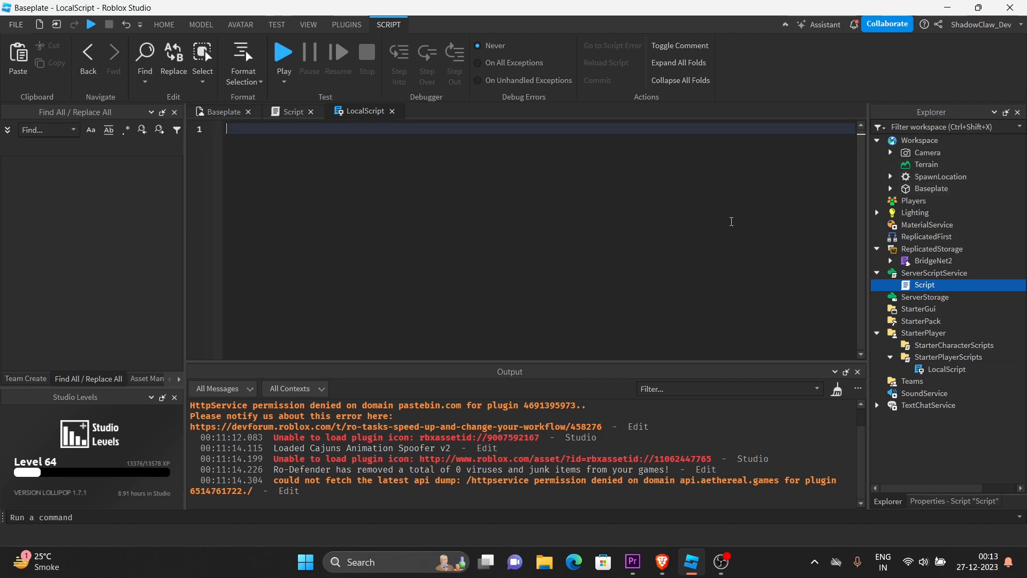
type("local Bris")
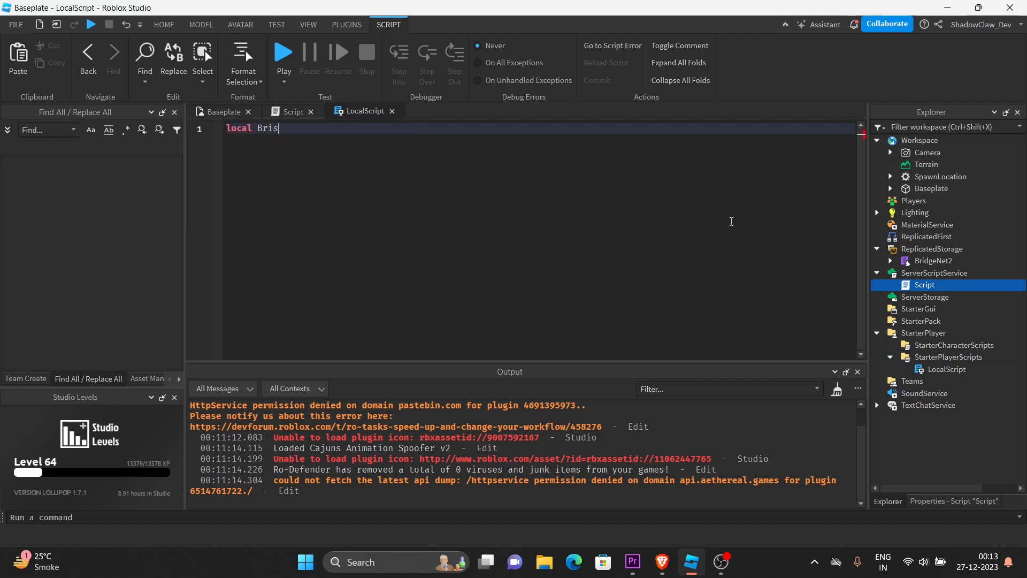
type("dg")
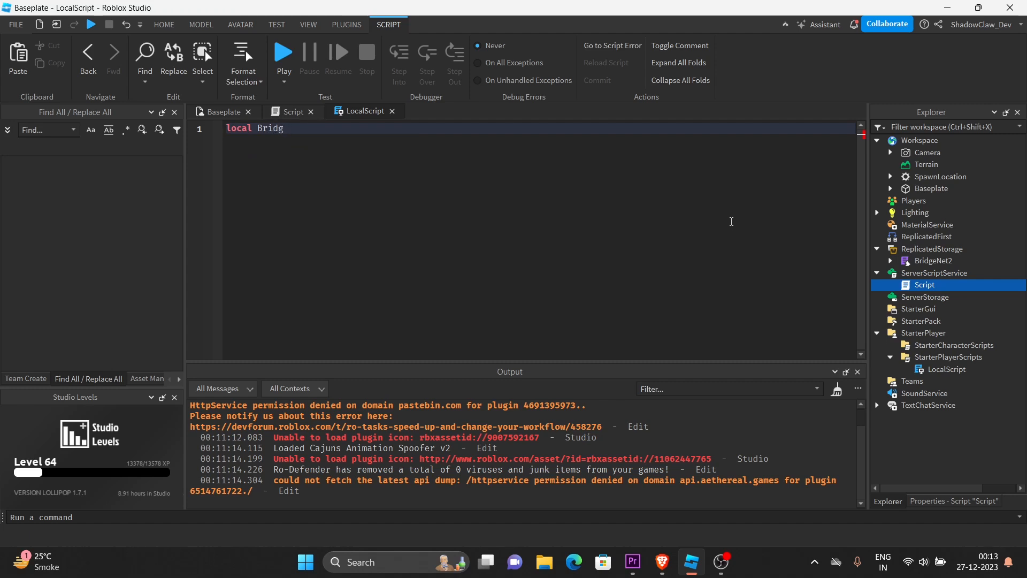
type("eNet2")
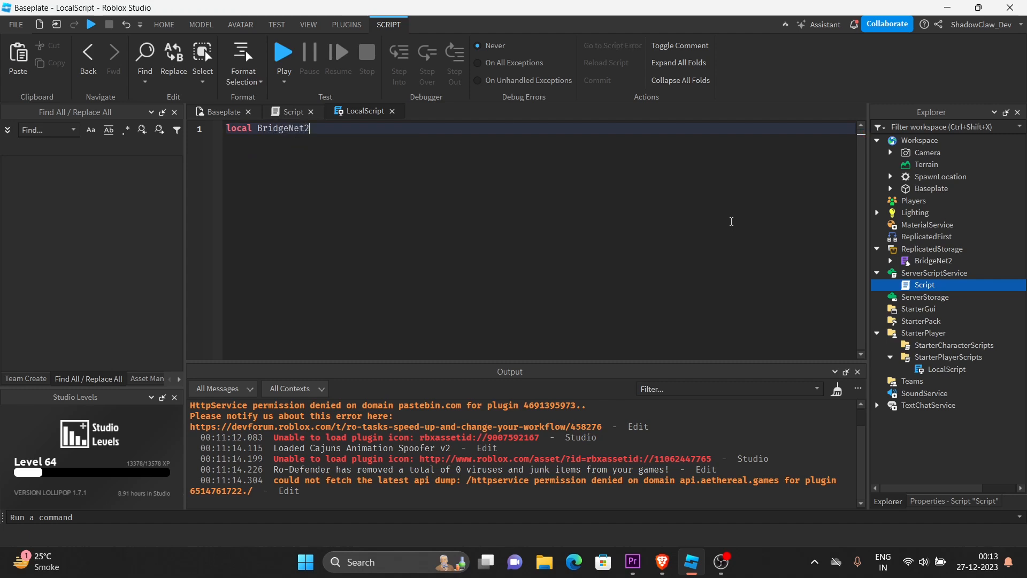
type("= require(")
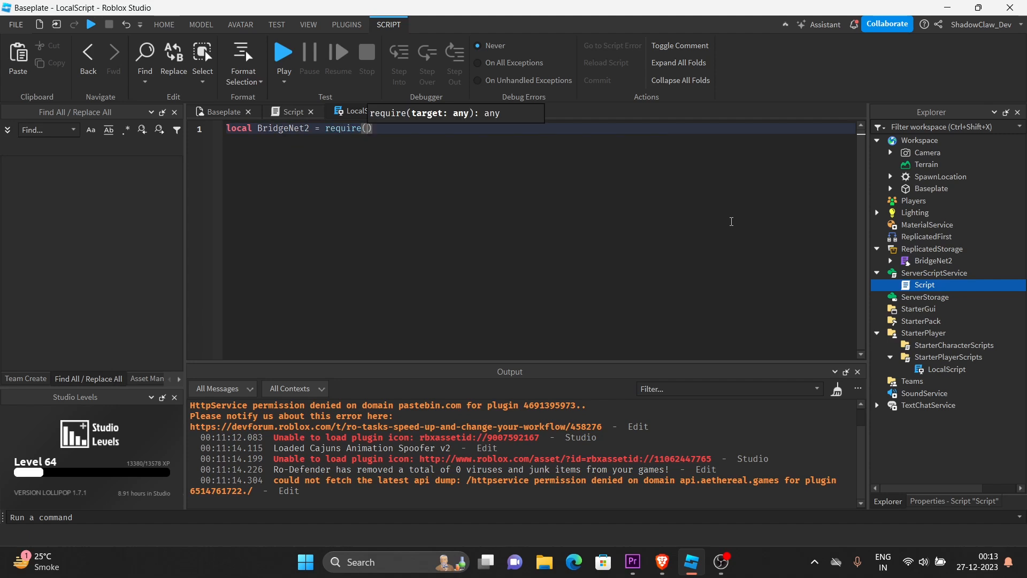
type("game.ReplicatedStorage.BridgeNet2")
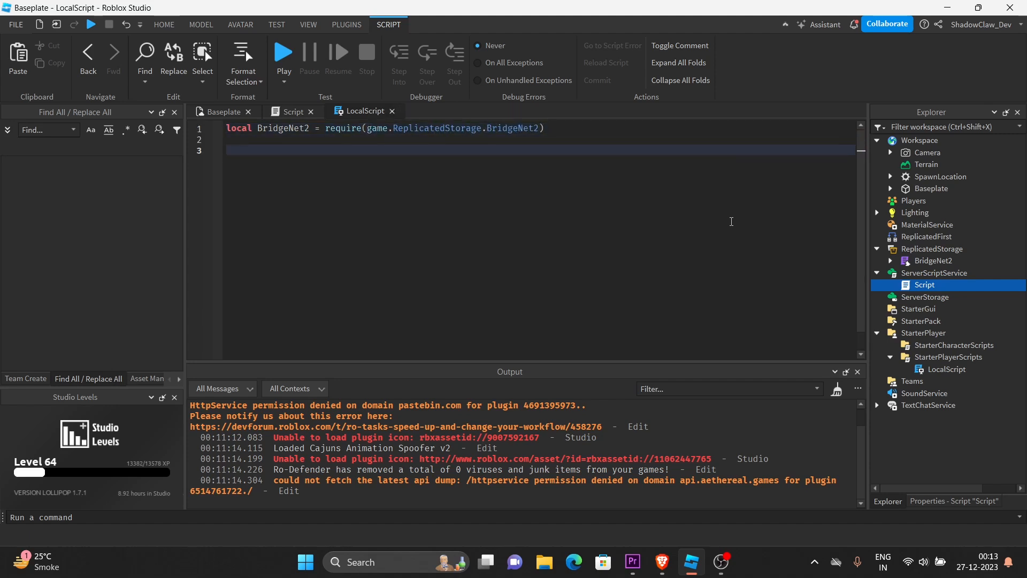
type("local Bridge =")
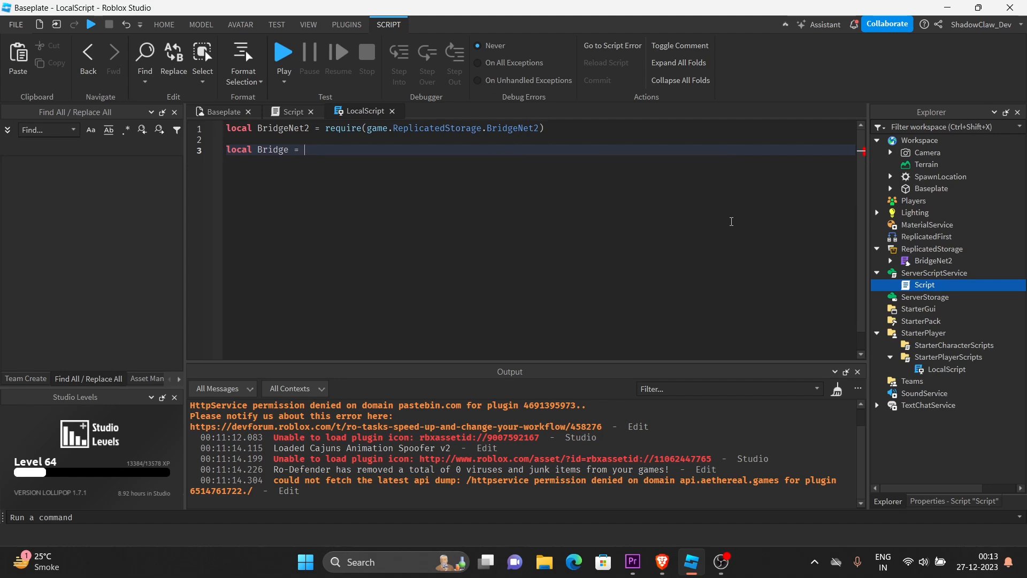
type("BridgeNet2")
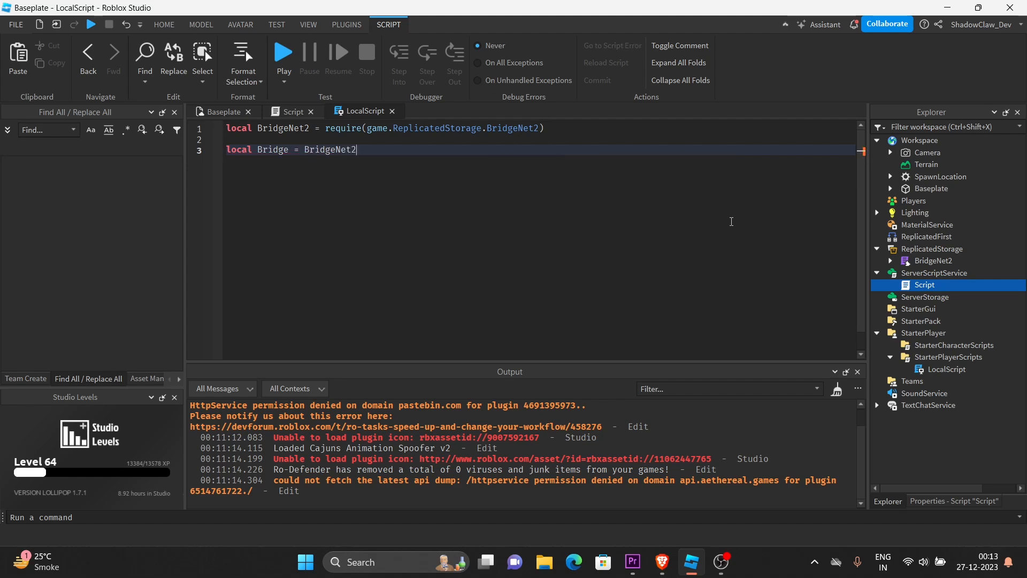
- Declare Bridge as BridgeNet2.ClientBridge("Bridge") in the LocalScript
type(".ClientBridge()")
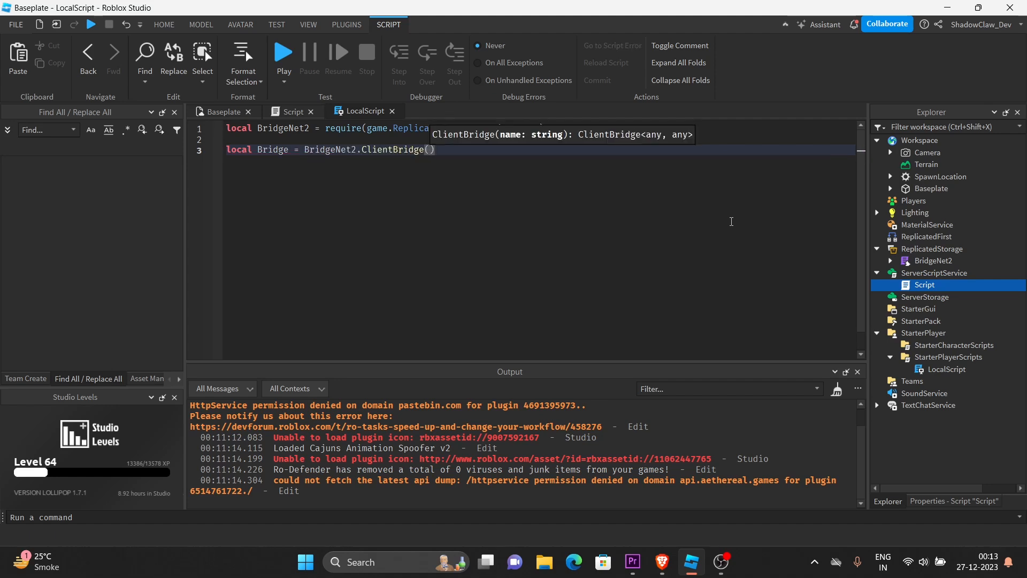
type("\"")
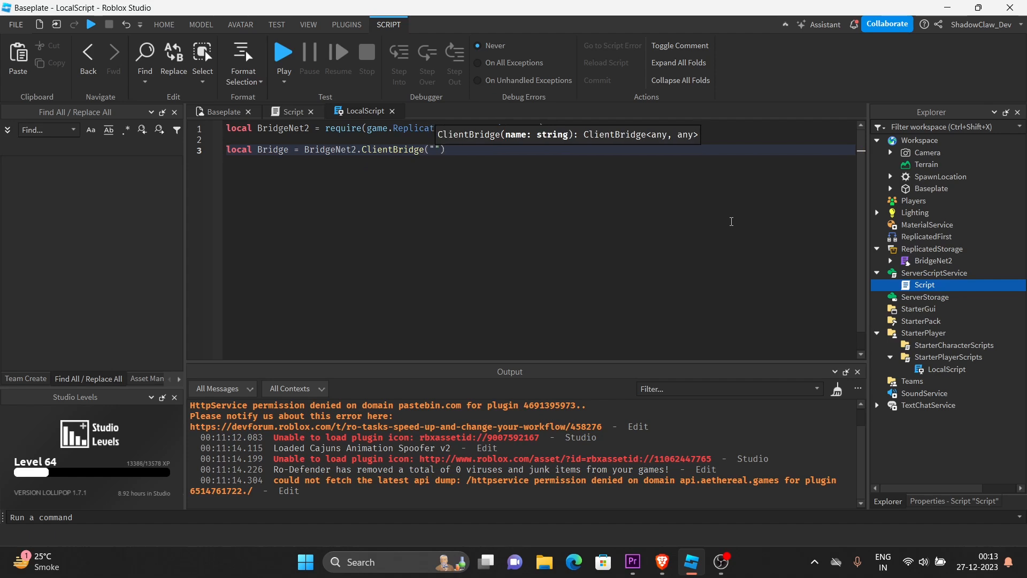
type("Bri")
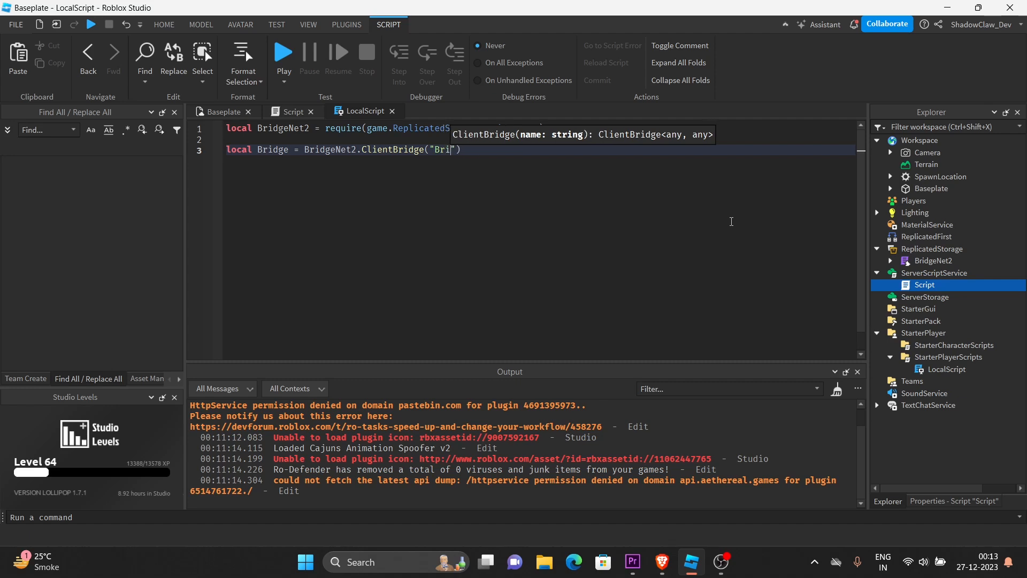
type("dge")
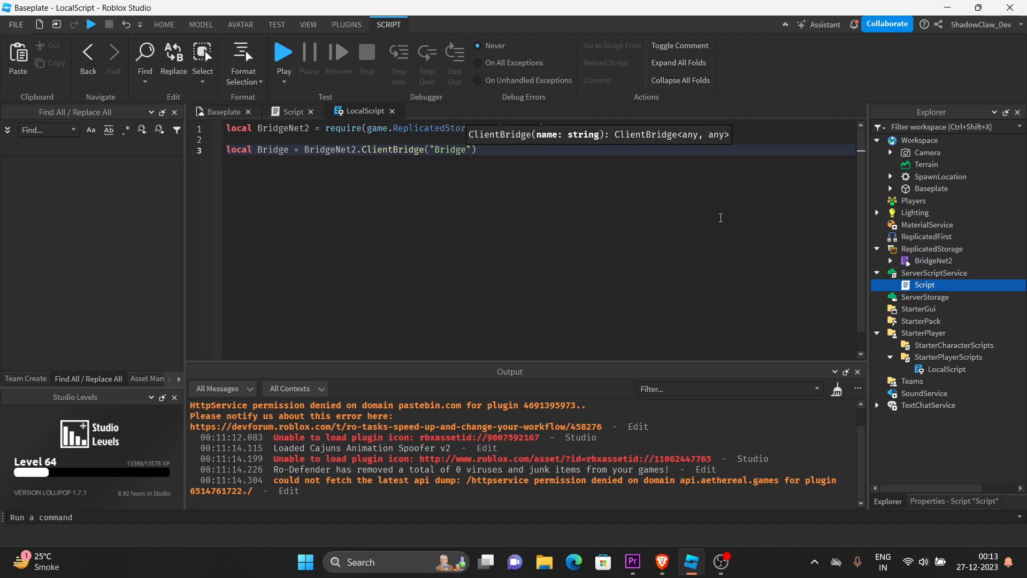
double_click(450, 150)
type("ref")
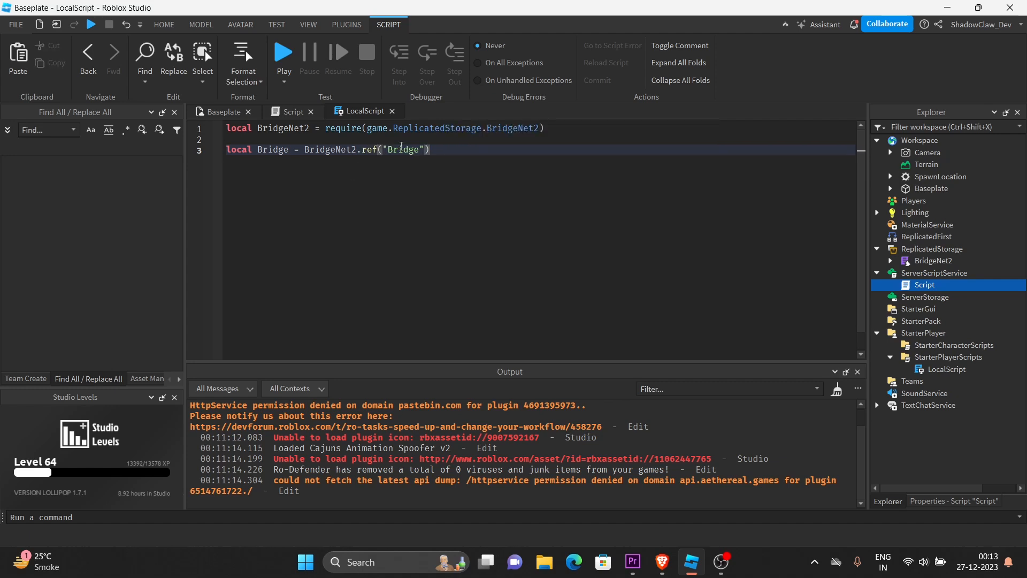
type("ReferenceBridge")
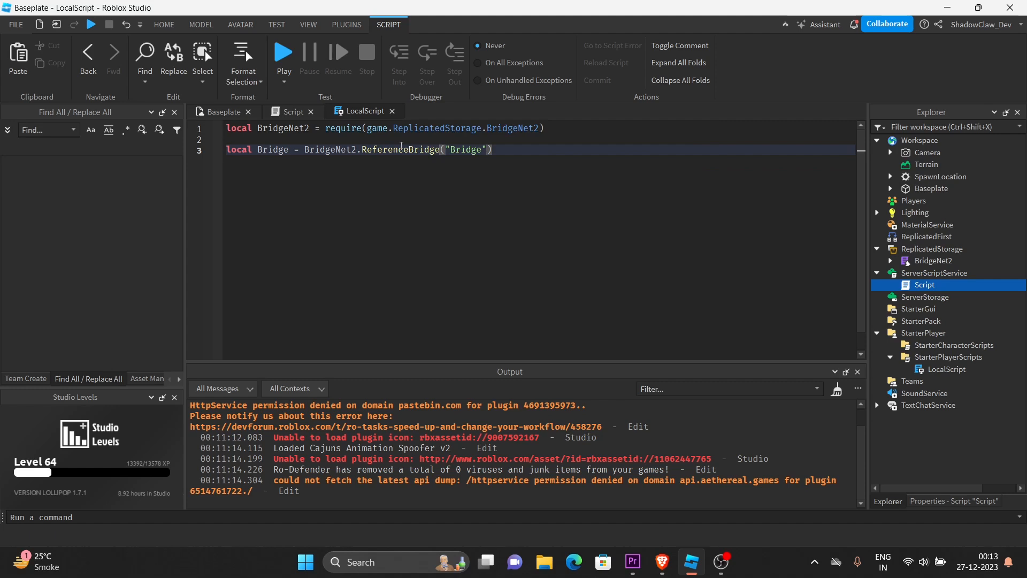
type("cli")
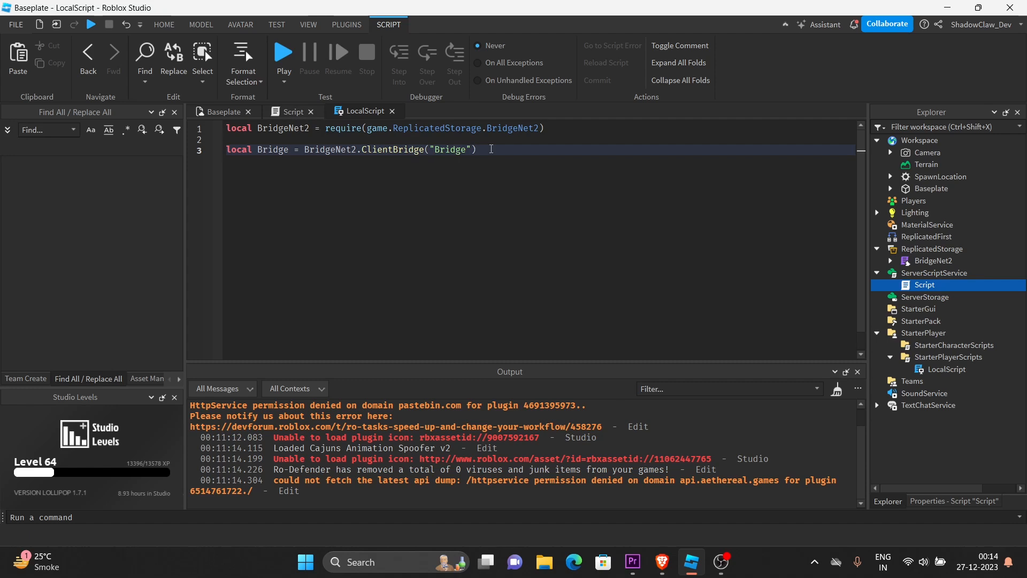
- Begin a Bridge:Fire() call on a new line below the bridge declaration
key("Enter")
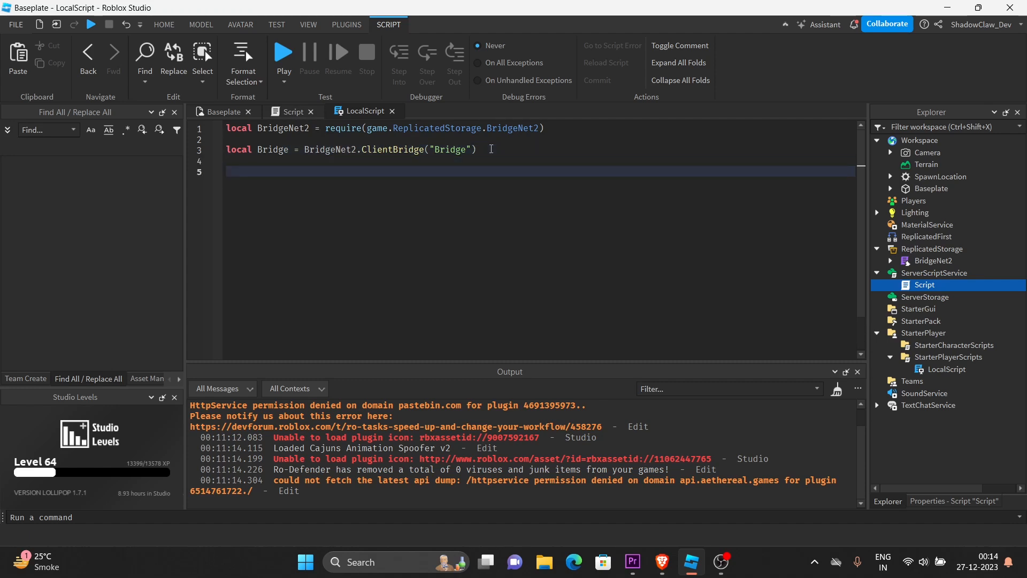
type("br")
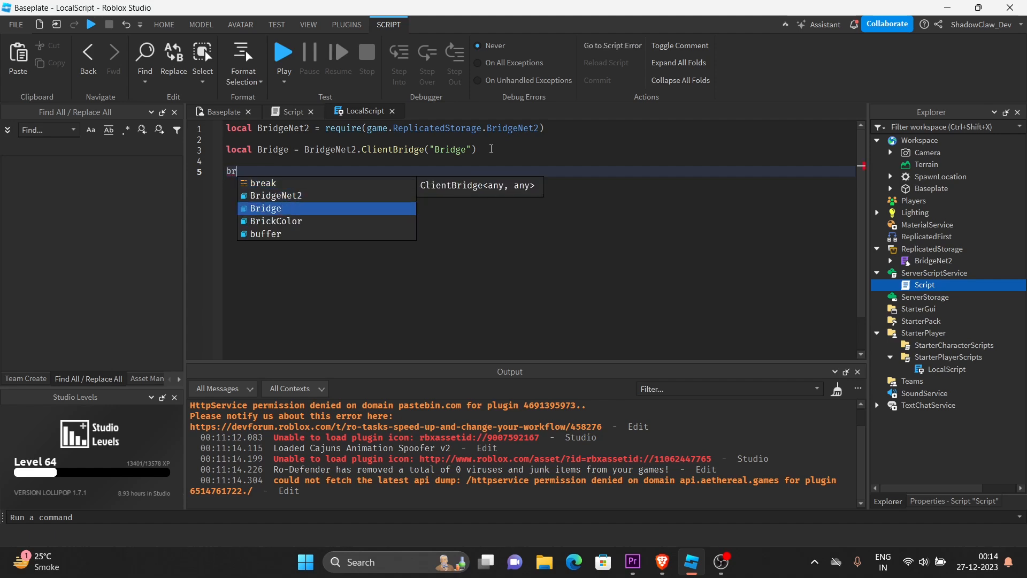
key("Tab")
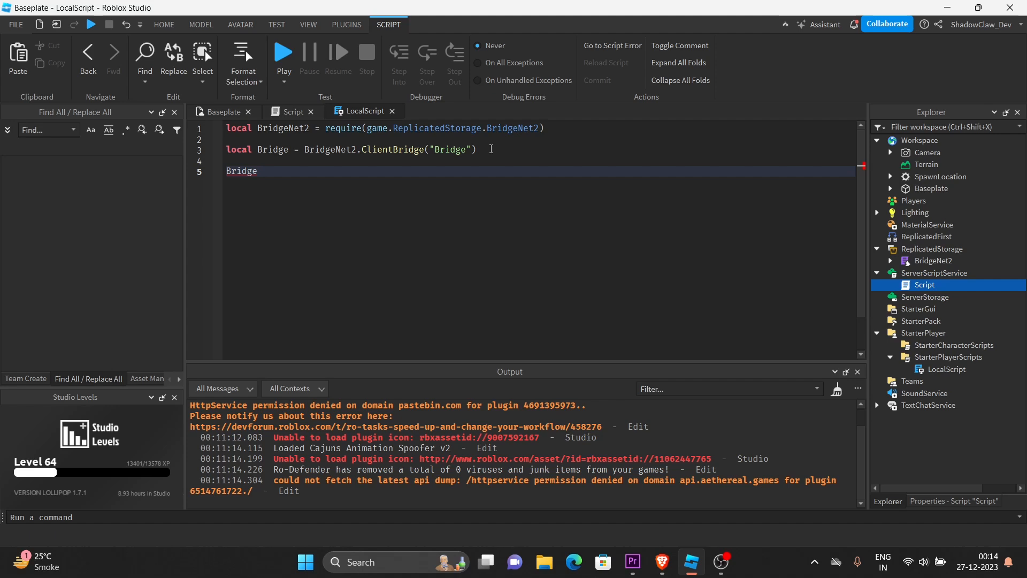
type(":")
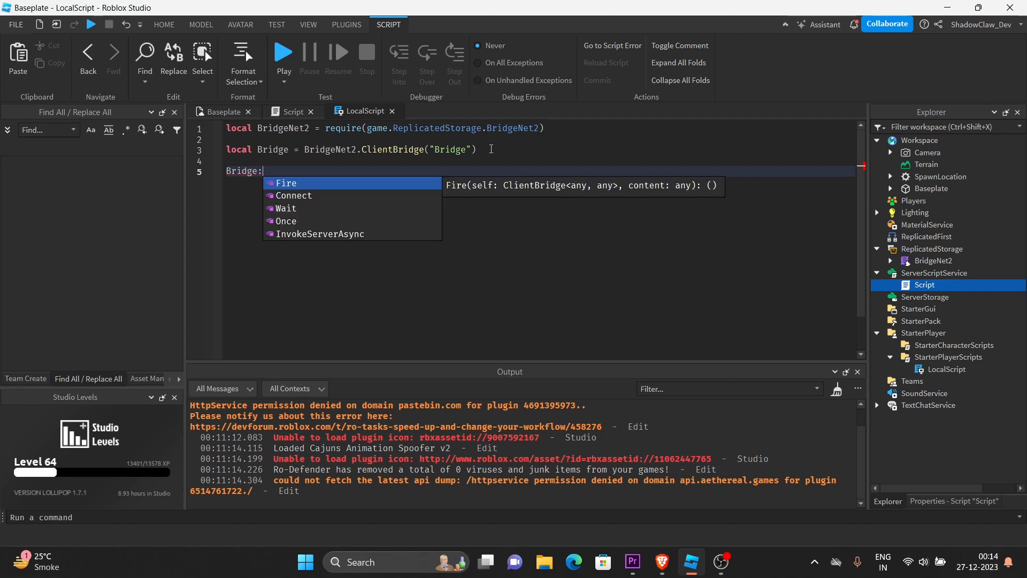
left_click(286, 183)
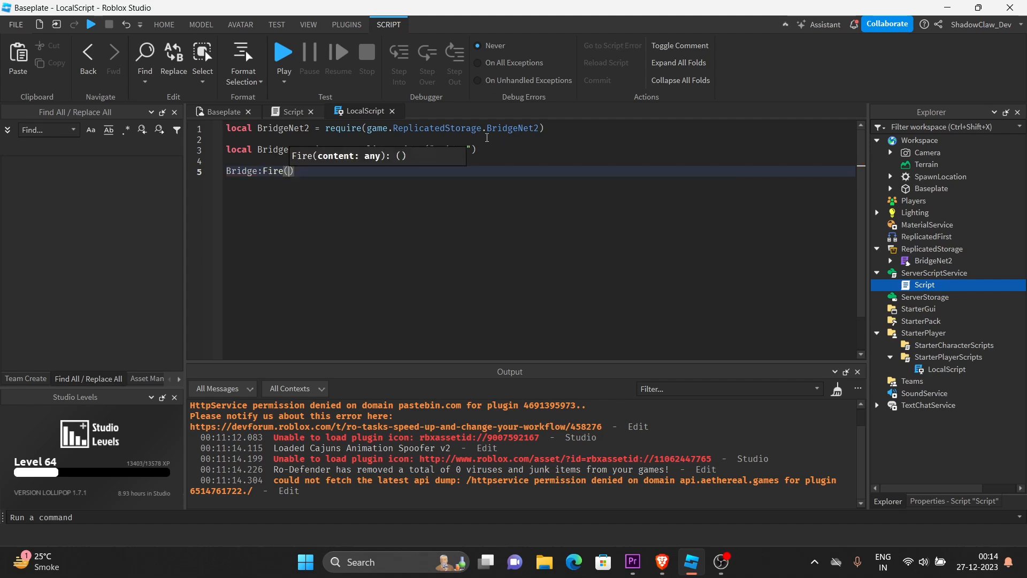
- Replace the server Script's Hello world line with the BridgeNet2 require and ServerBridge "Bridge"
left_click(292, 111)
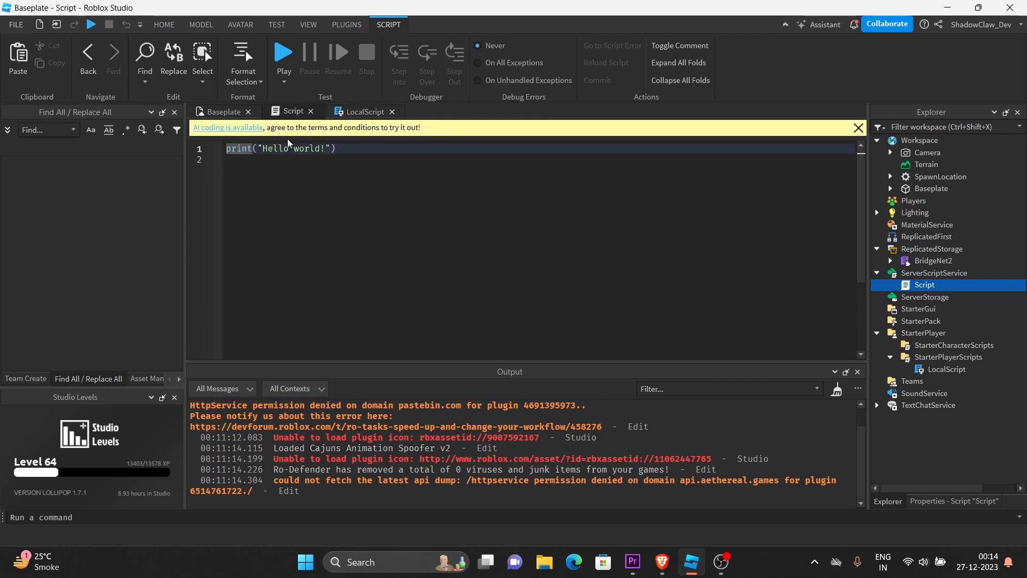
triple_click(280, 148)
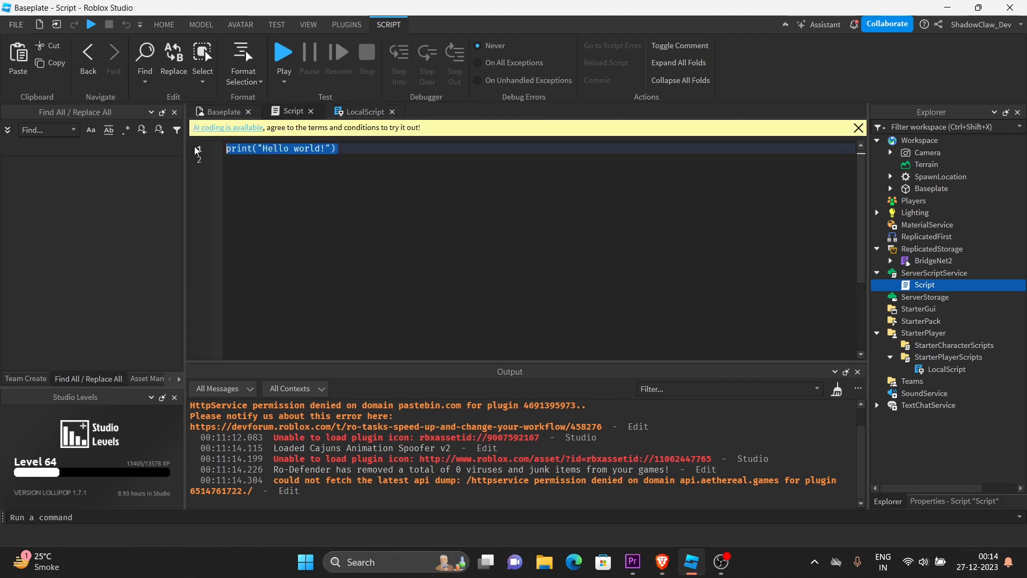
type("lo")
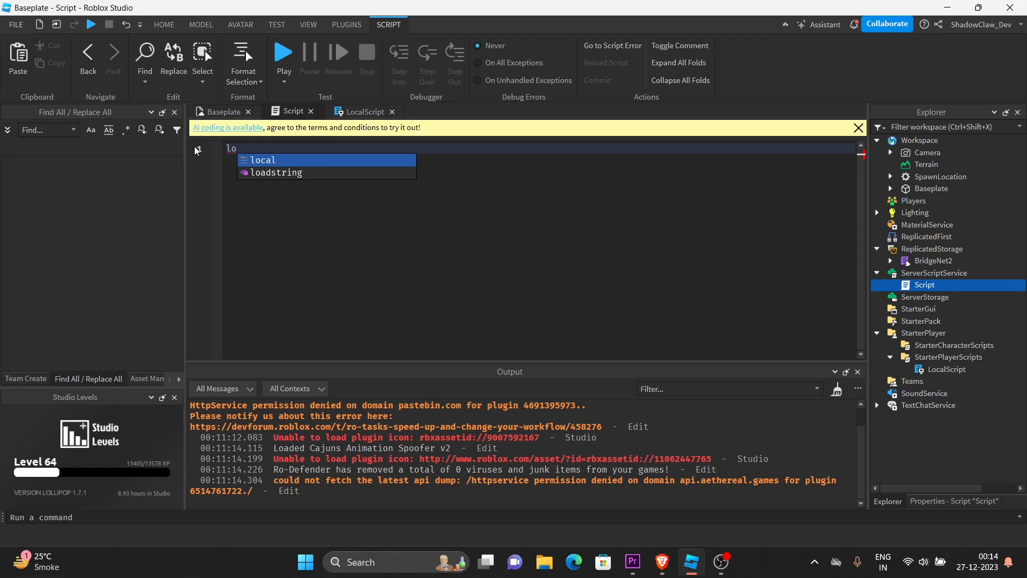
left_click(363, 111)
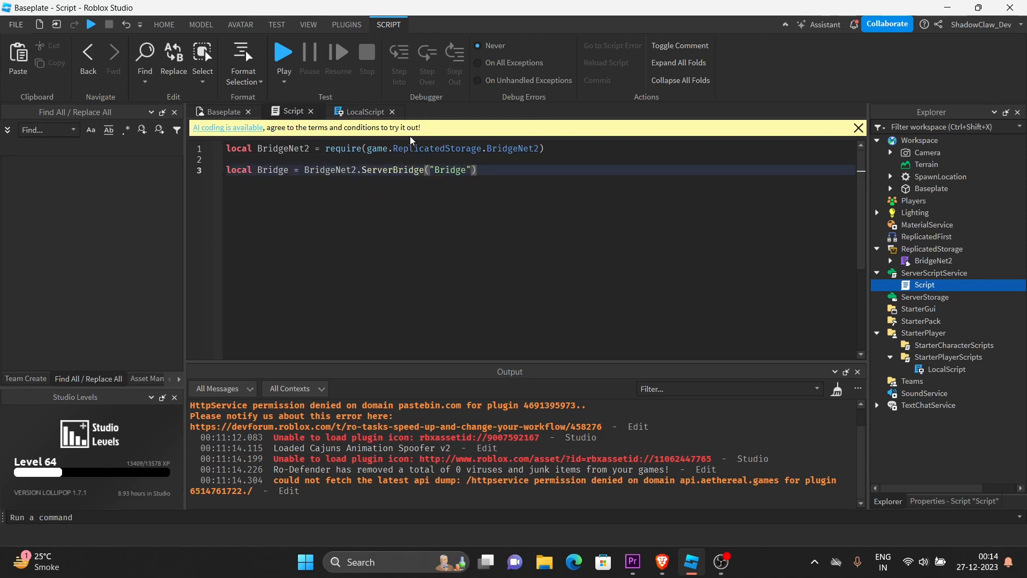
double_click(374, 170)
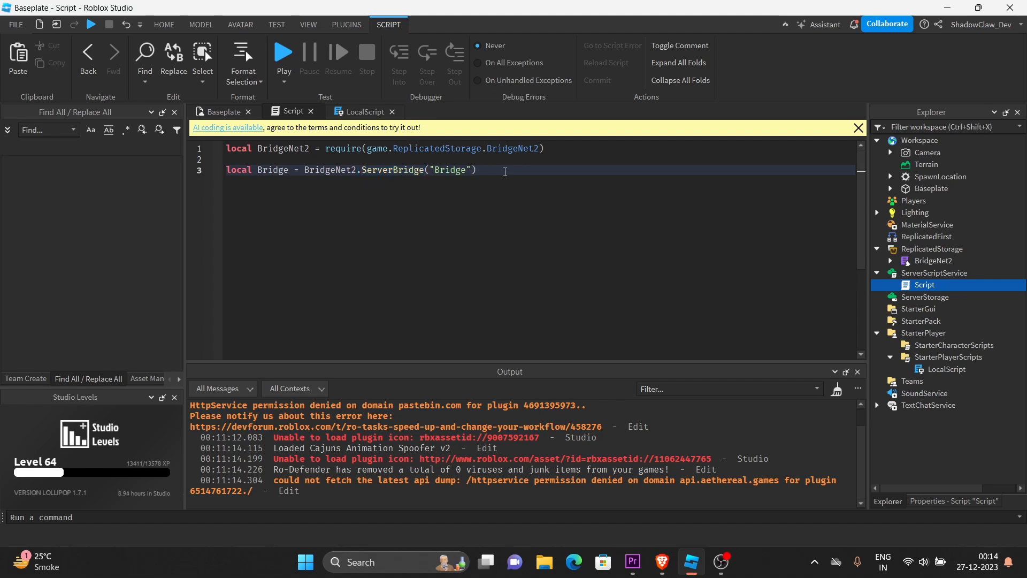
- Add a Bridge:Connect player handler containing print("")
type("br")
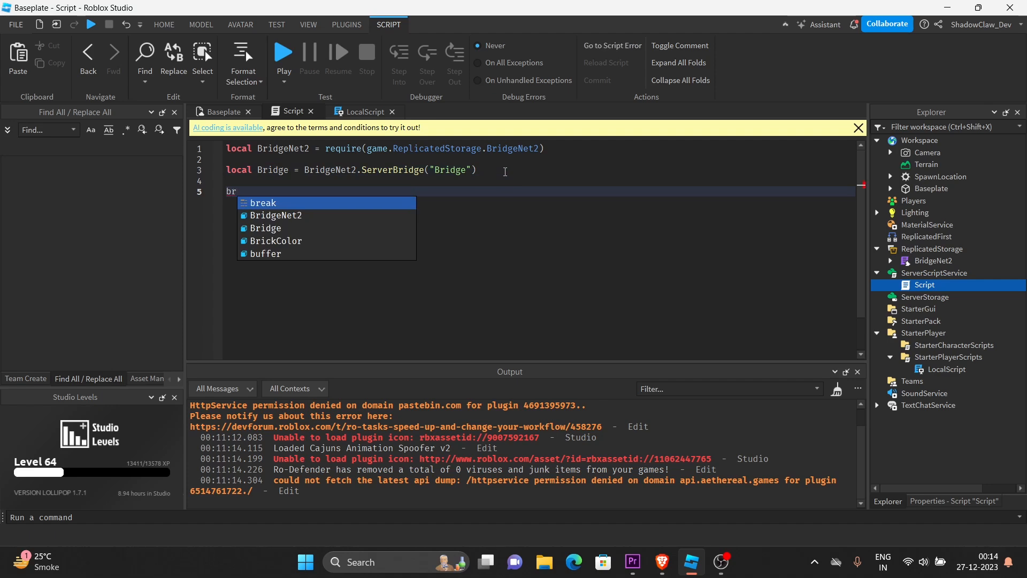
type("idge:Connect(function(")
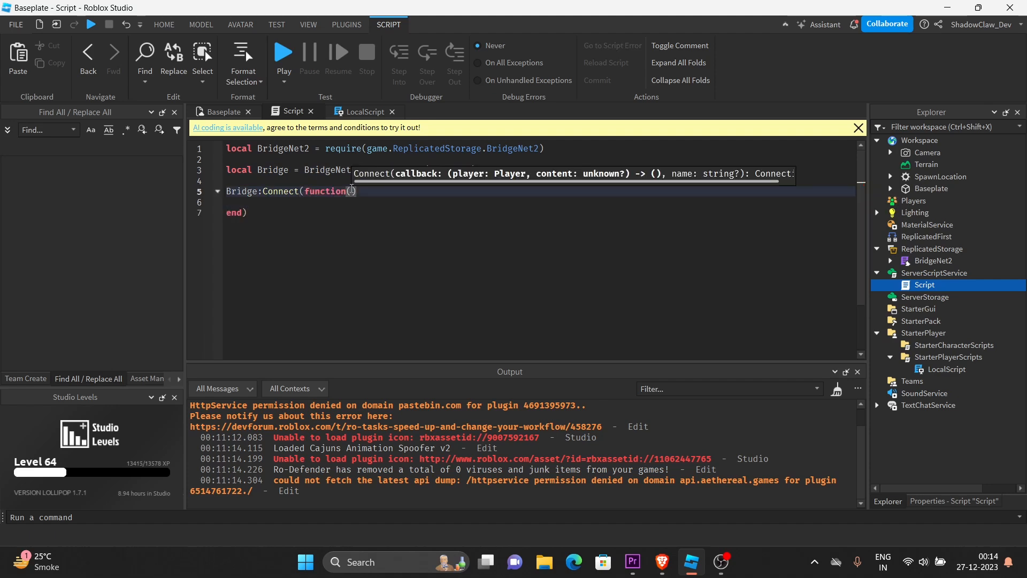
type("player")
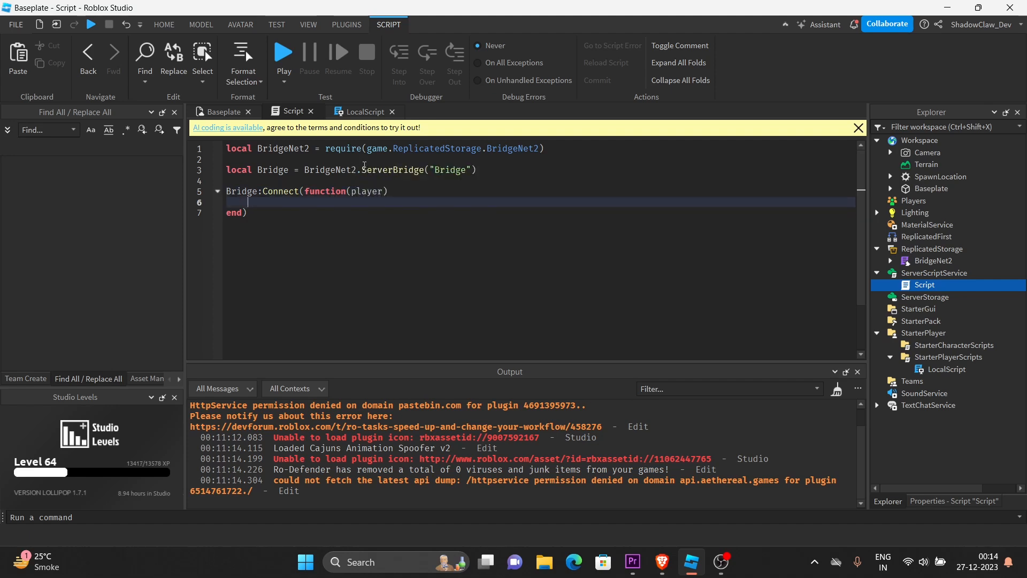
type("print(\"\")")
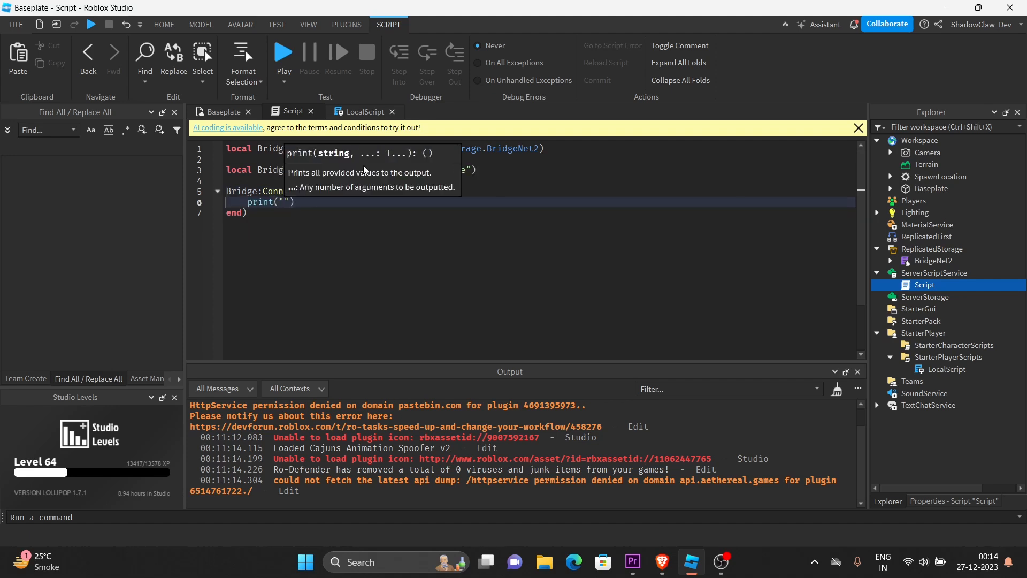
type("pl")
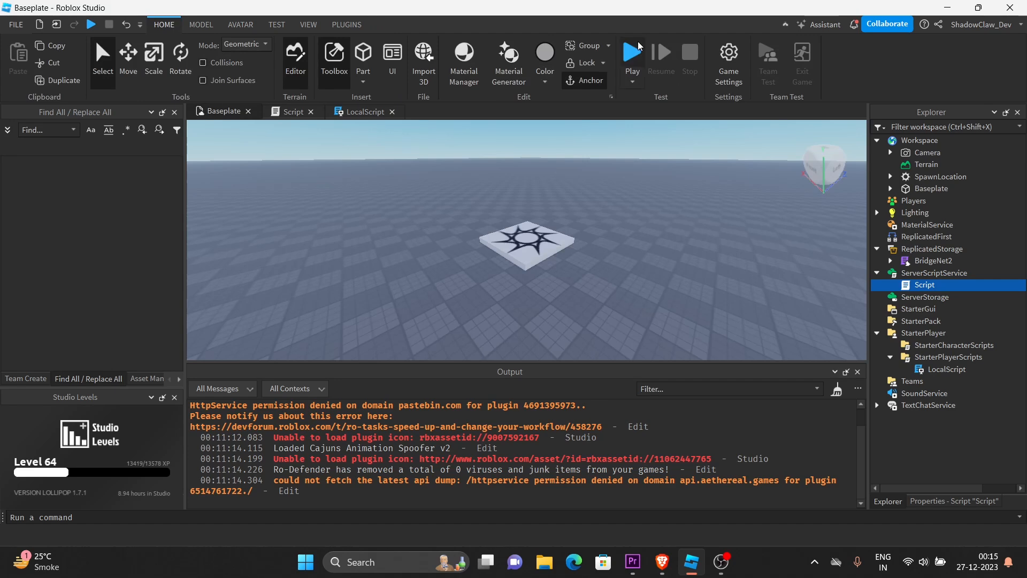
- Playtest the place, inspect the printed player from the server Script, then stop
left_click(631, 52)
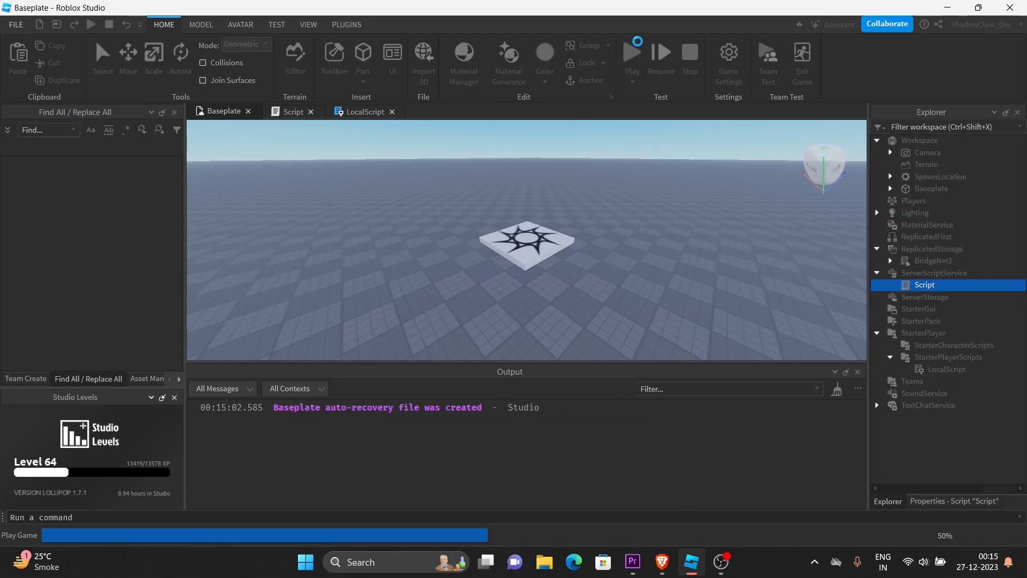
left_click(630, 51)
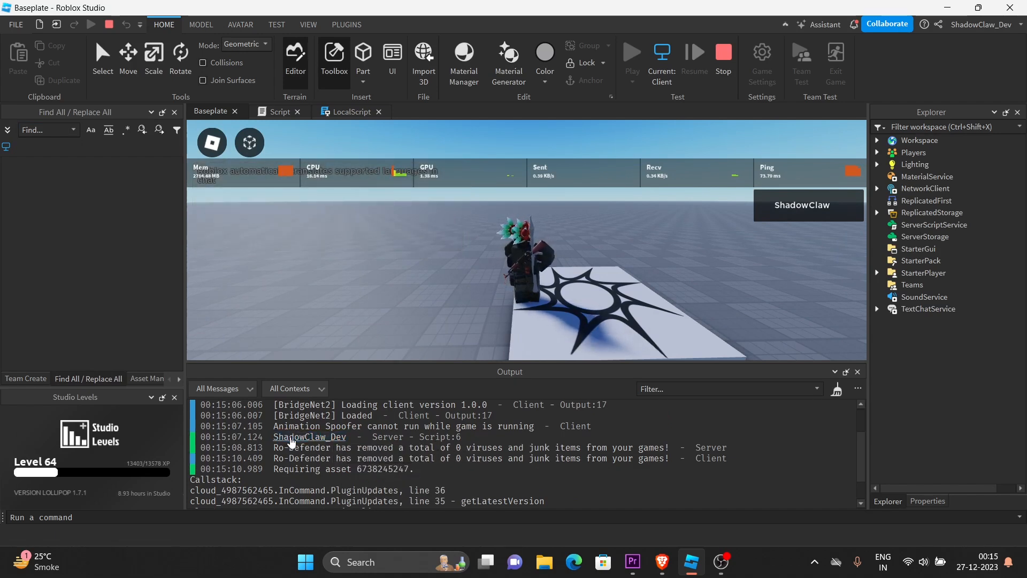
left_click(281, 111)
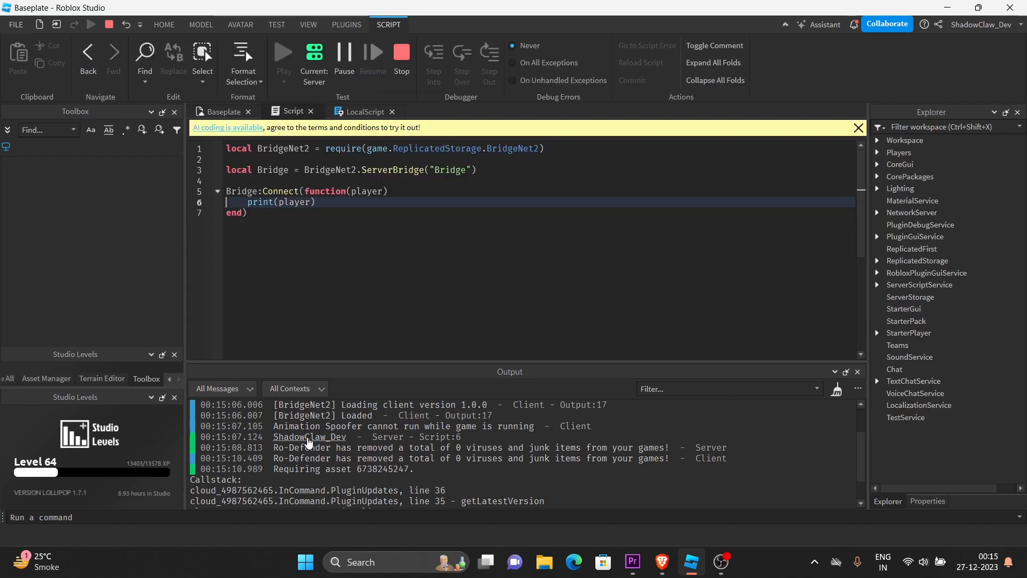
left_click(945, 164)
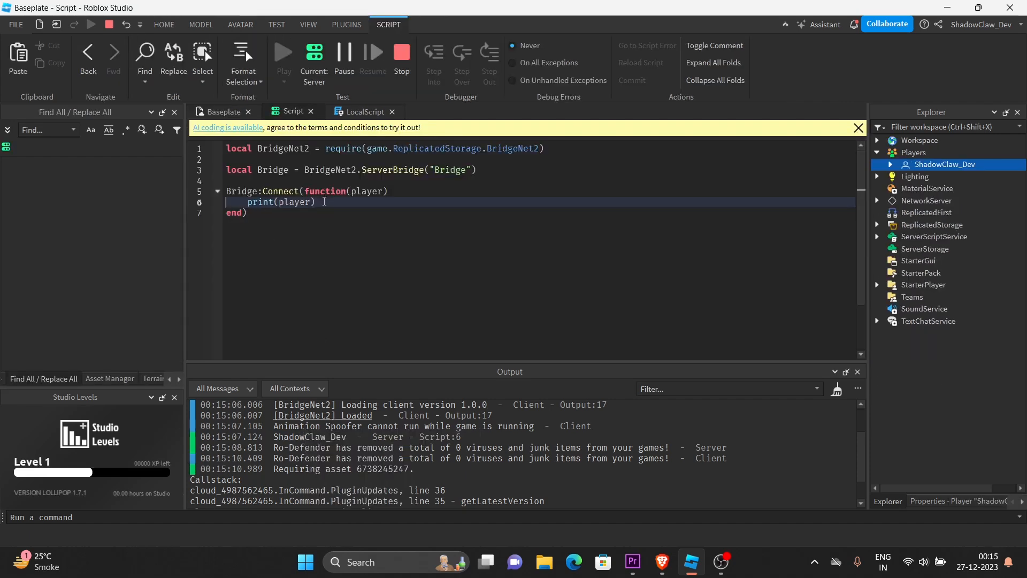
left_click(365, 110)
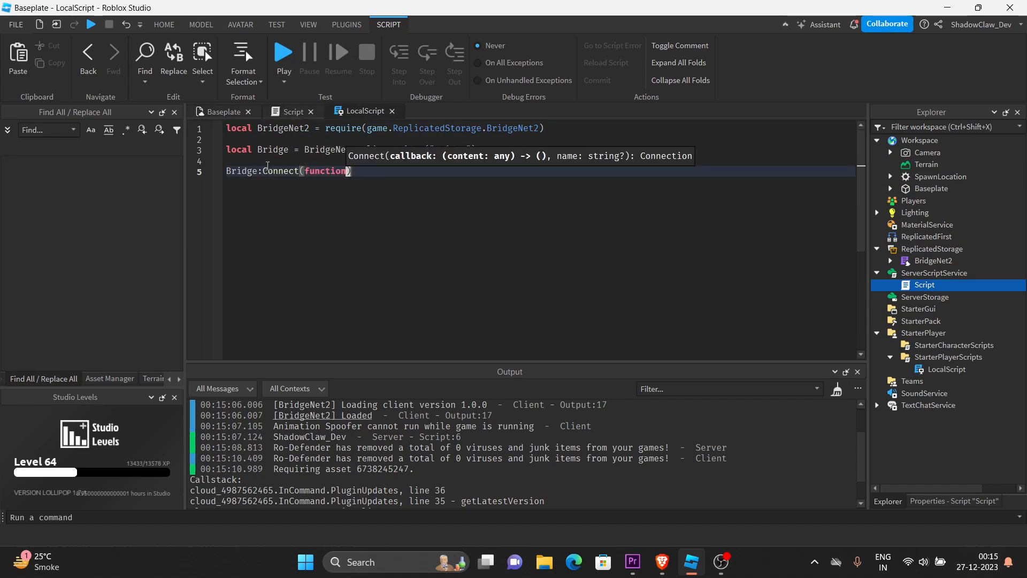
- Make the LocalScript's Bridge:Connect handler print "Fired from client", then return to the Script
type("d)")
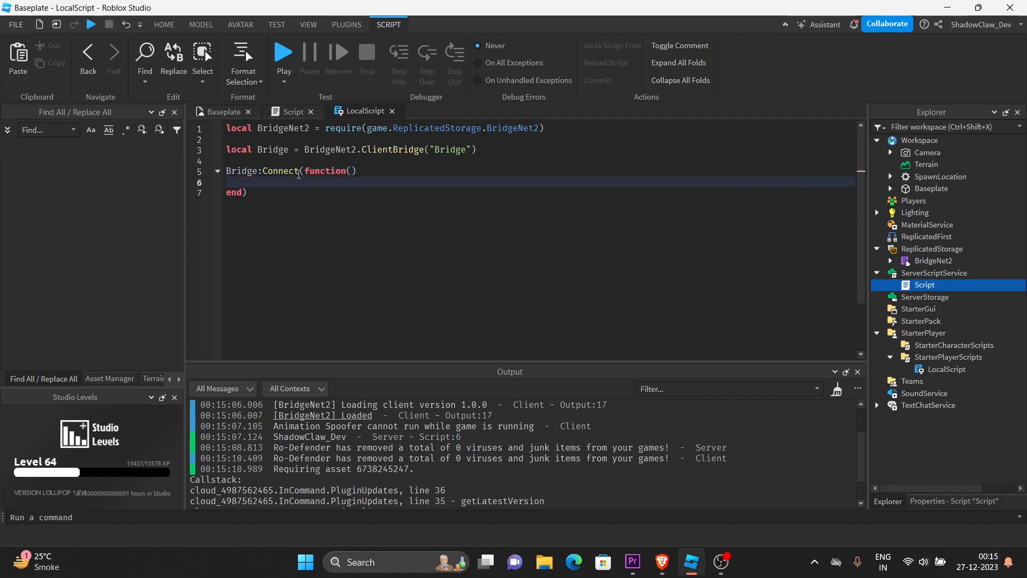
type("print(\"Fi\")")
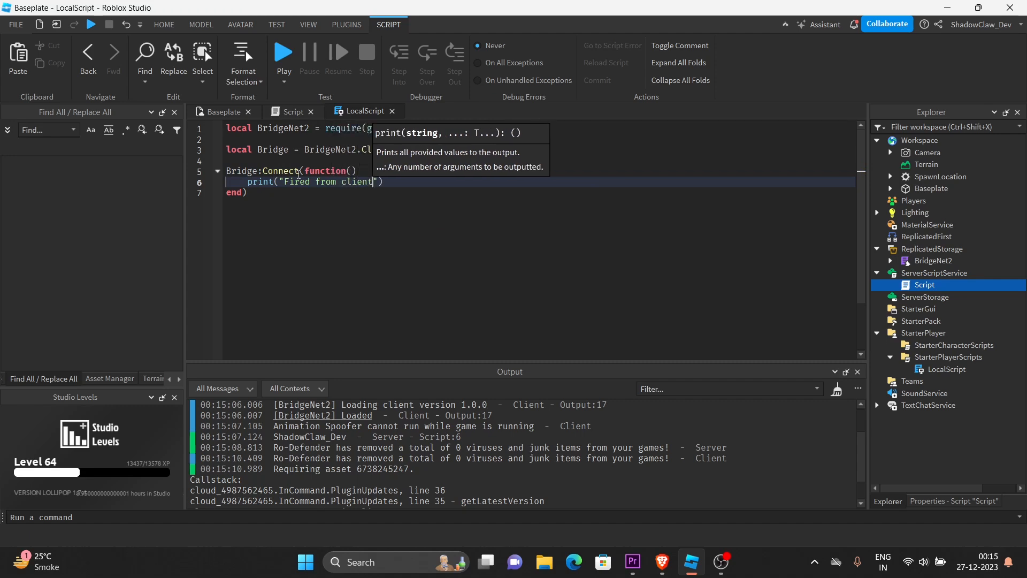
left_click(294, 111)
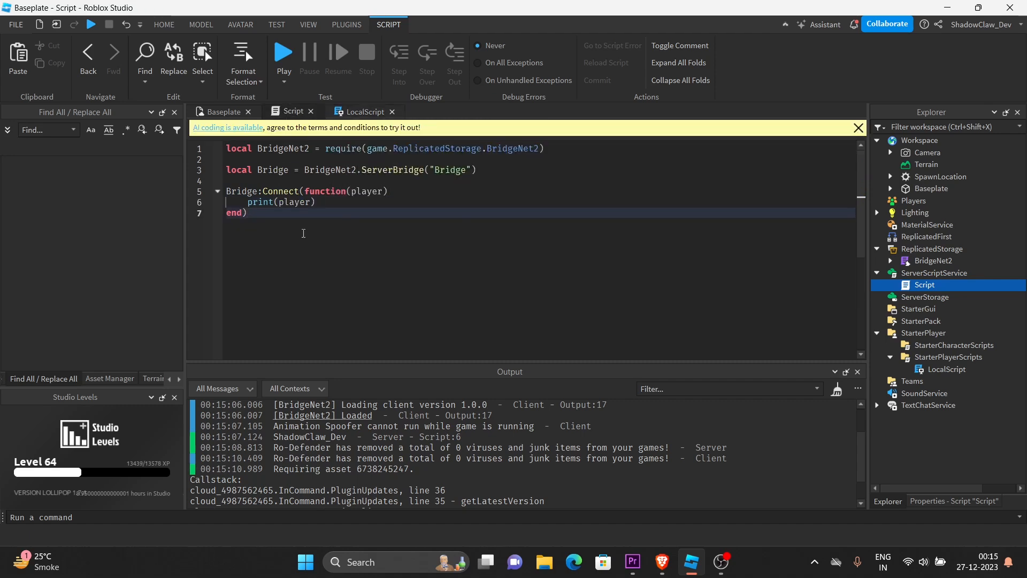
- Fire Bridge to BridgeNet2.Players({game.Players.ShadowClaw_Dev}) in the server Script
type("br")
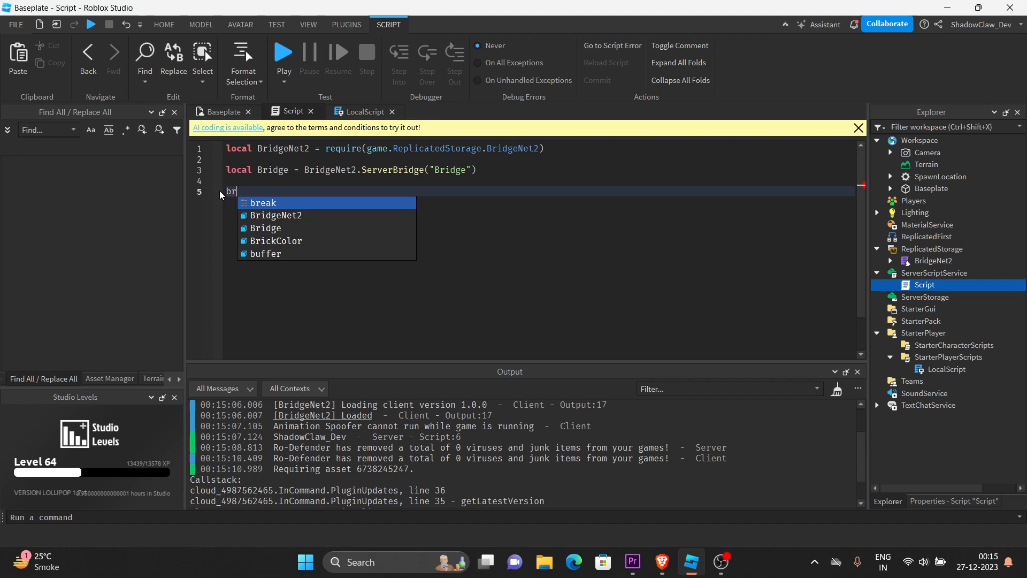
type("idge:Fire(")
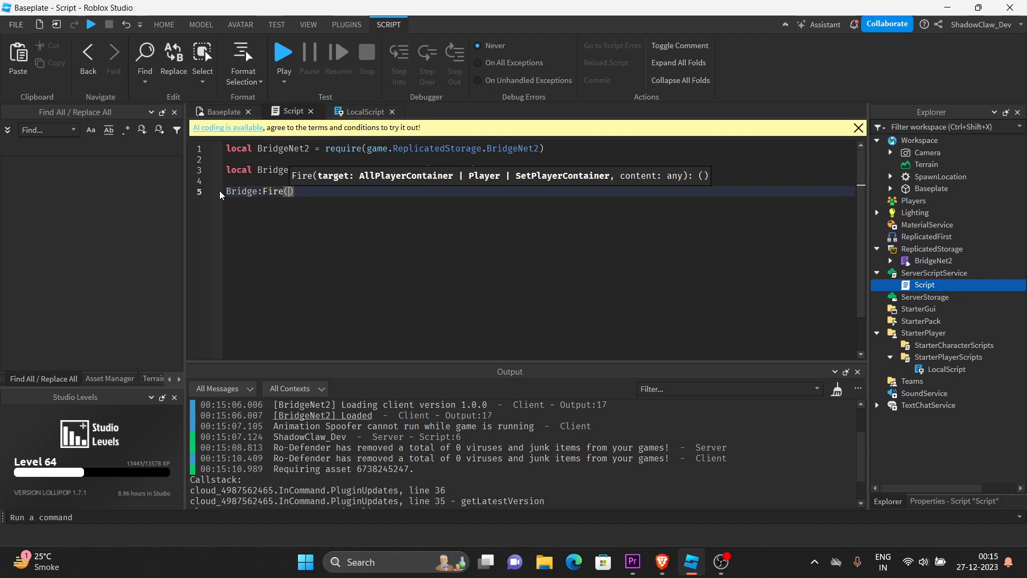
type("BridgeNet2")
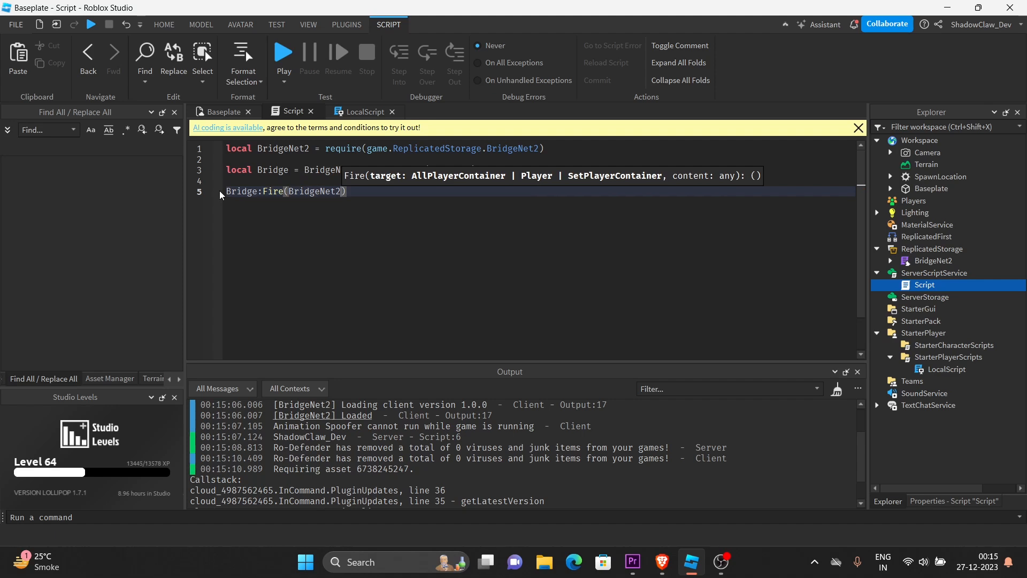
type(".")
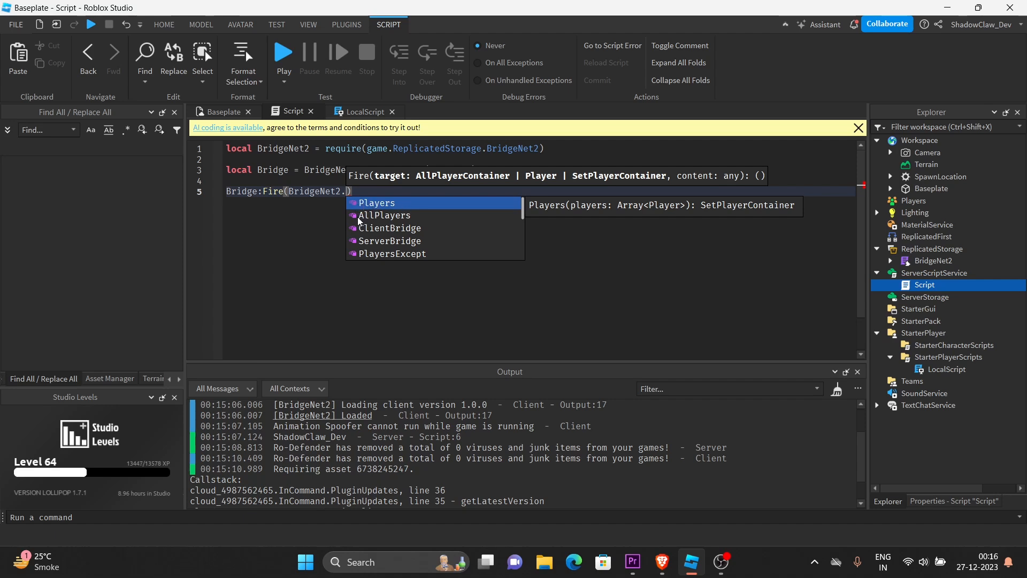
mouse_move(365, 260)
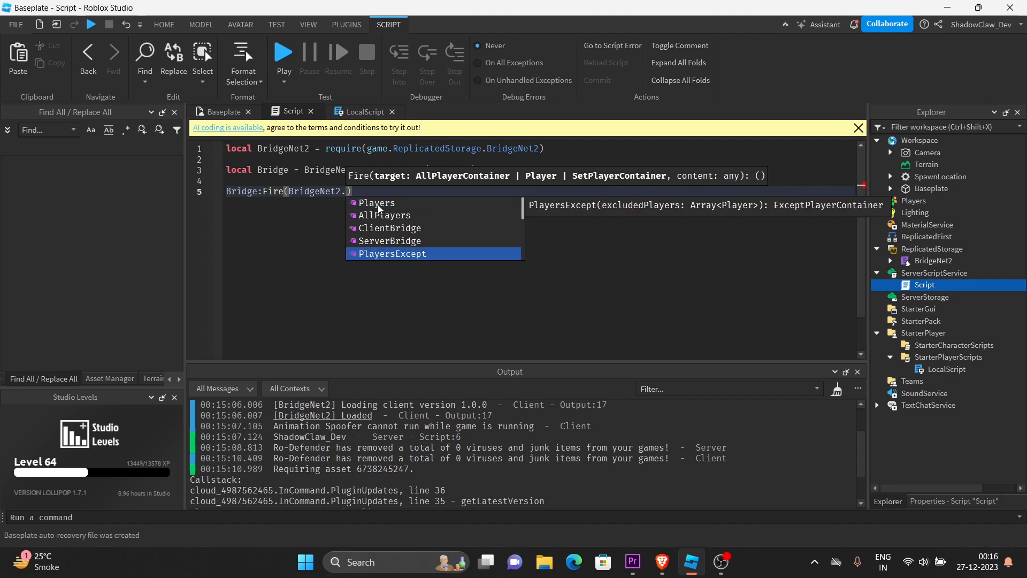
mouse_move(377, 202)
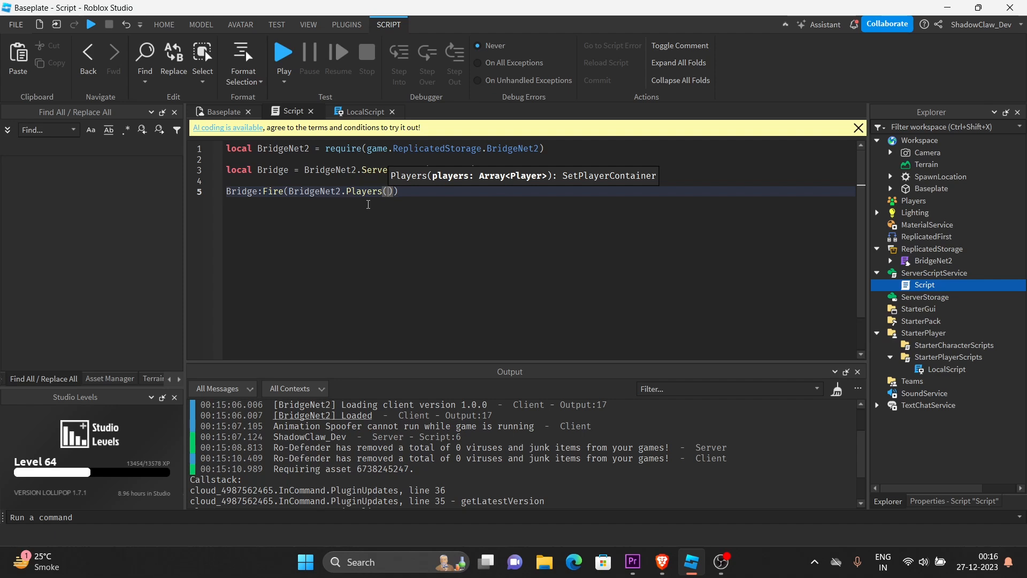
type("{}")
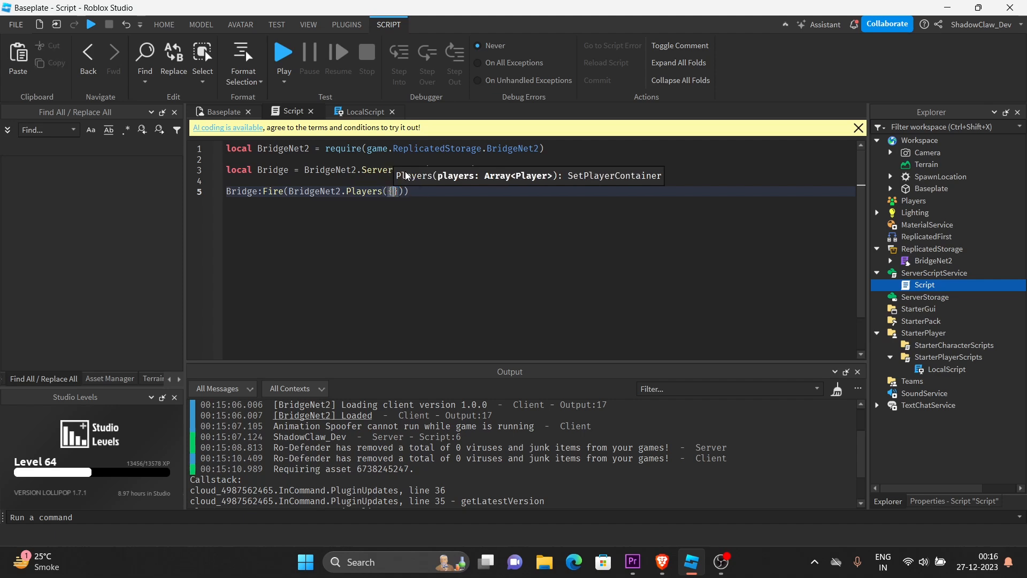
type("ga")
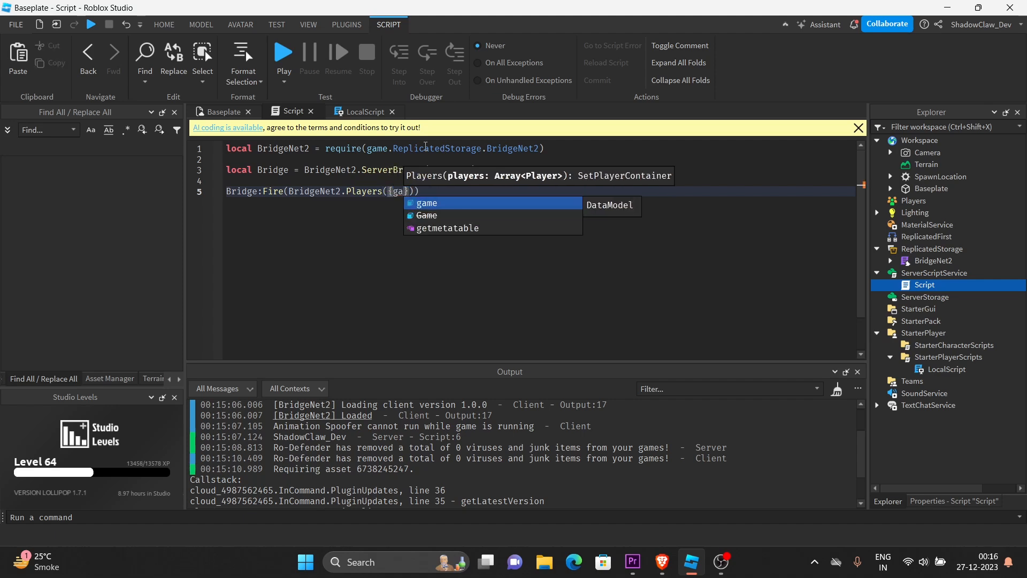
type("game.Players.")
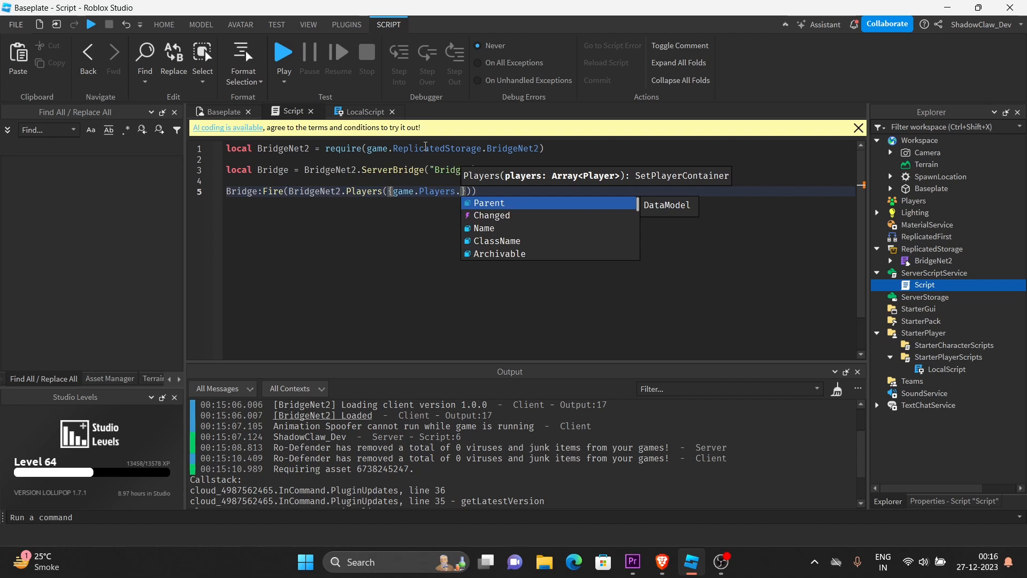
type("ShadowClaw_Dev")
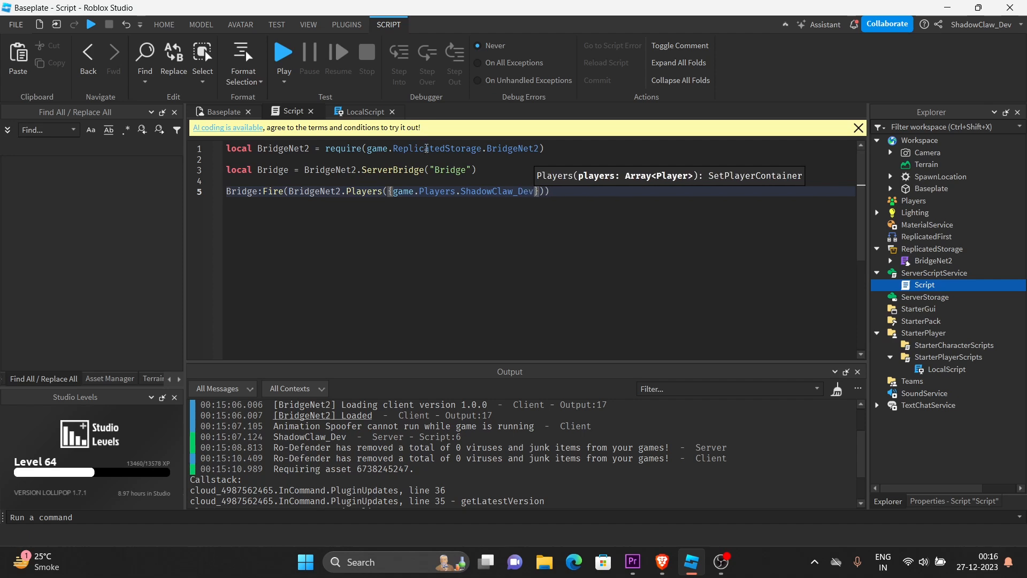
double_click(497, 192)
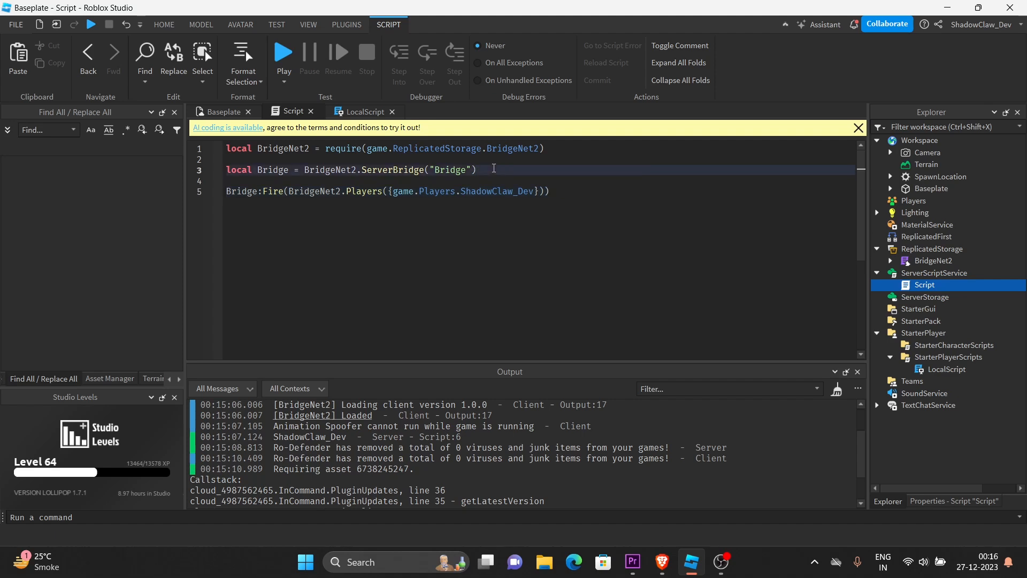
- Add task.wait(10) before firing, playtest, view both scripts, then stop
type("task.wait(")
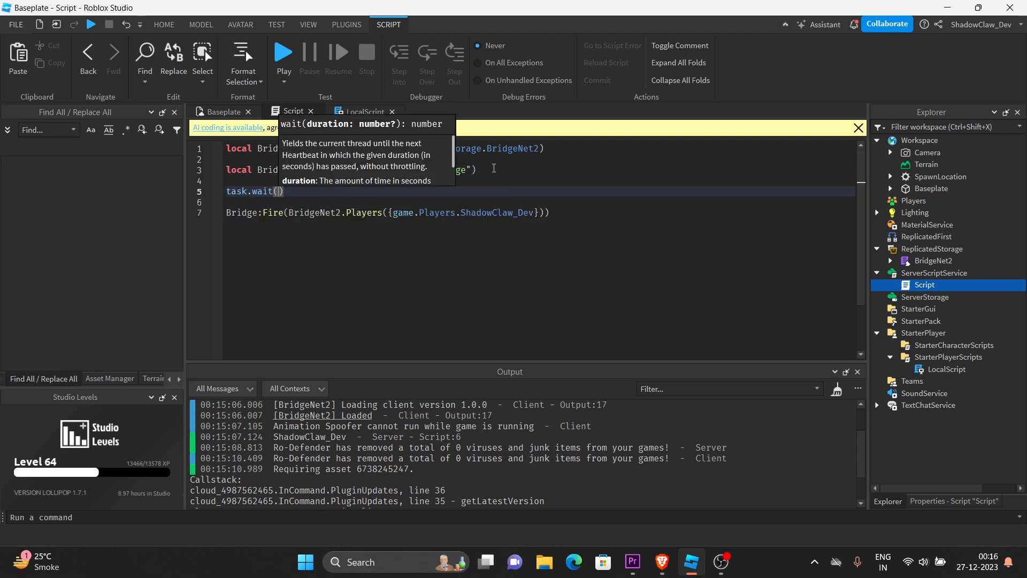
type("10")
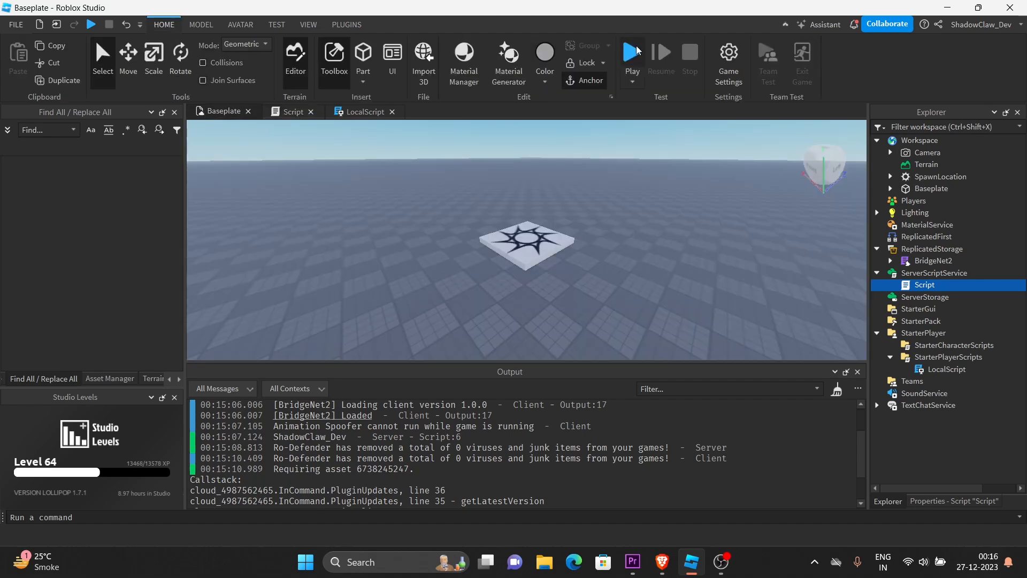
left_click(631, 51)
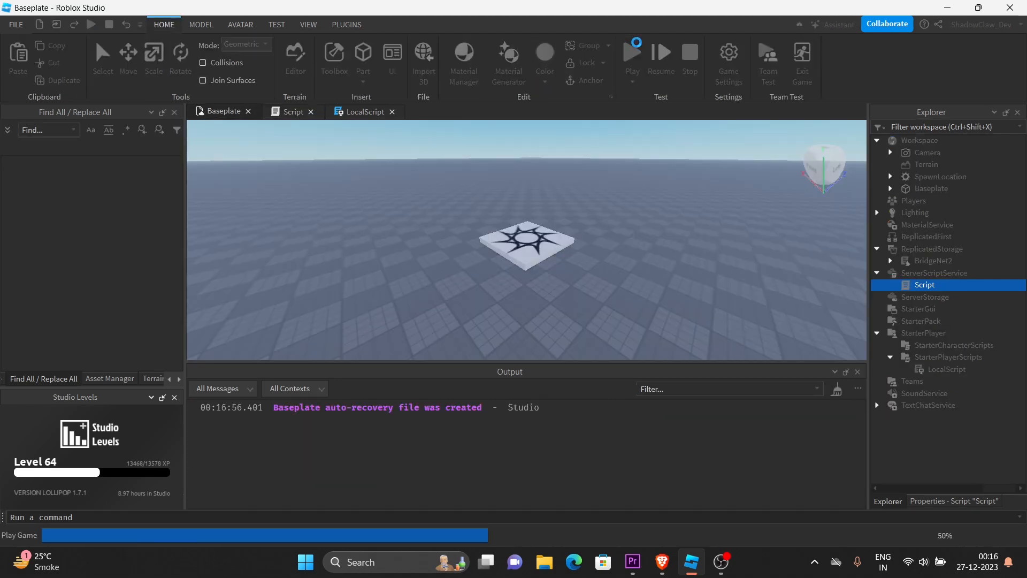
left_click(631, 52)
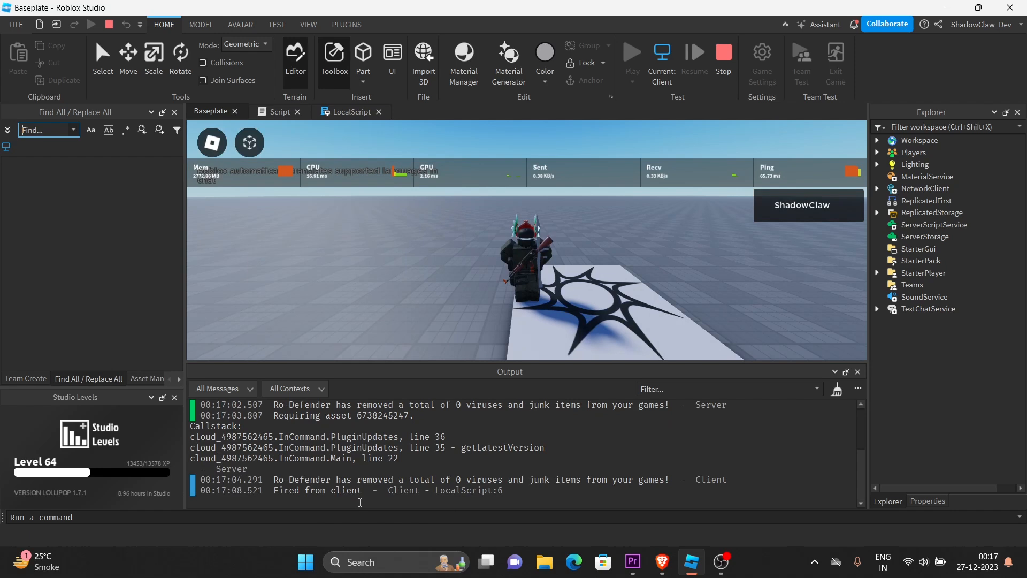
left_click(353, 111)
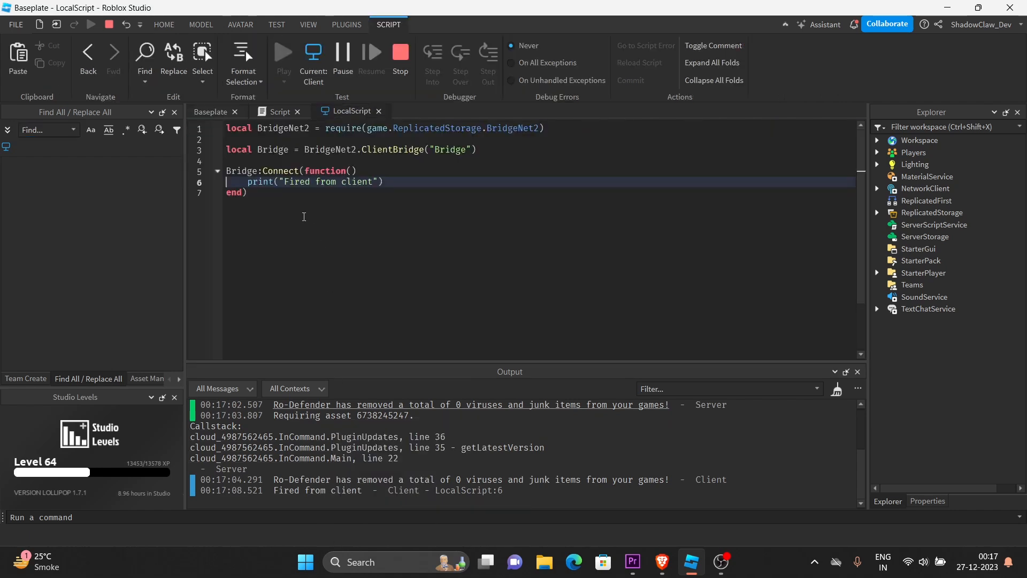
left_click(278, 112)
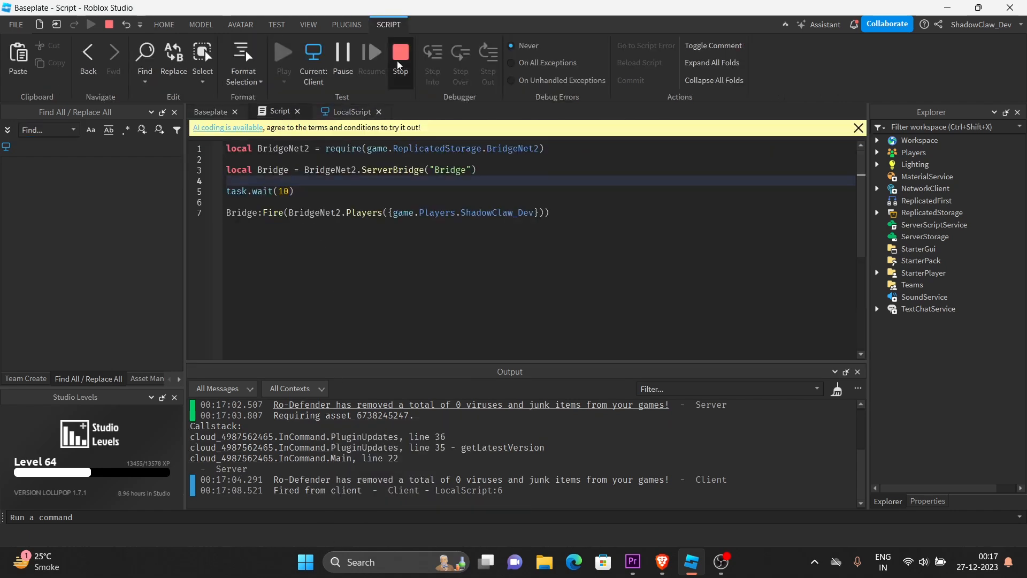
left_click(164, 24)
type("Except")
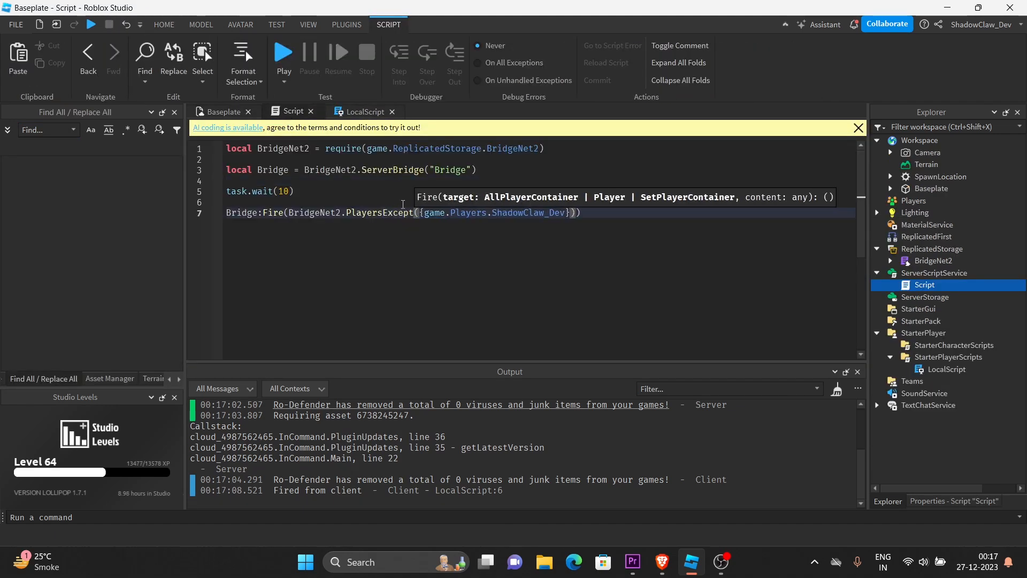
- Target BridgeNet2.PlayersExcept, playtest without the client print, then open the LocalScript
double_click(379, 212)
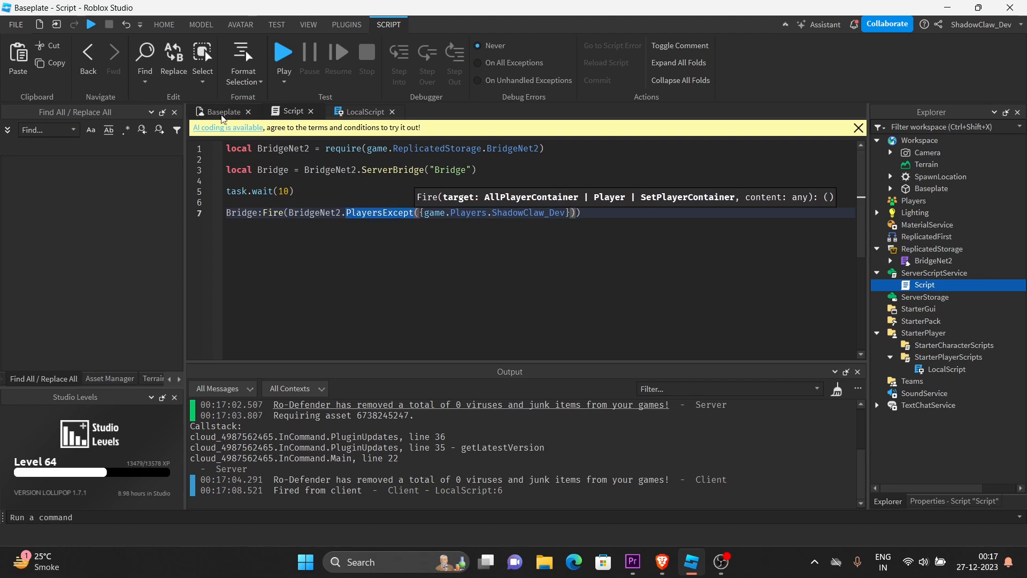
left_click(283, 50)
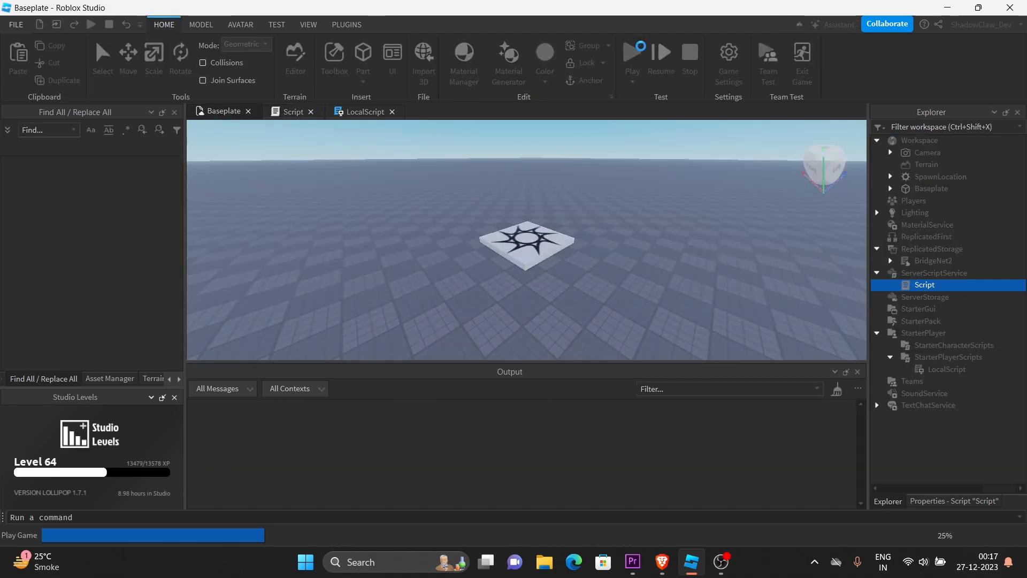
left_click(631, 51)
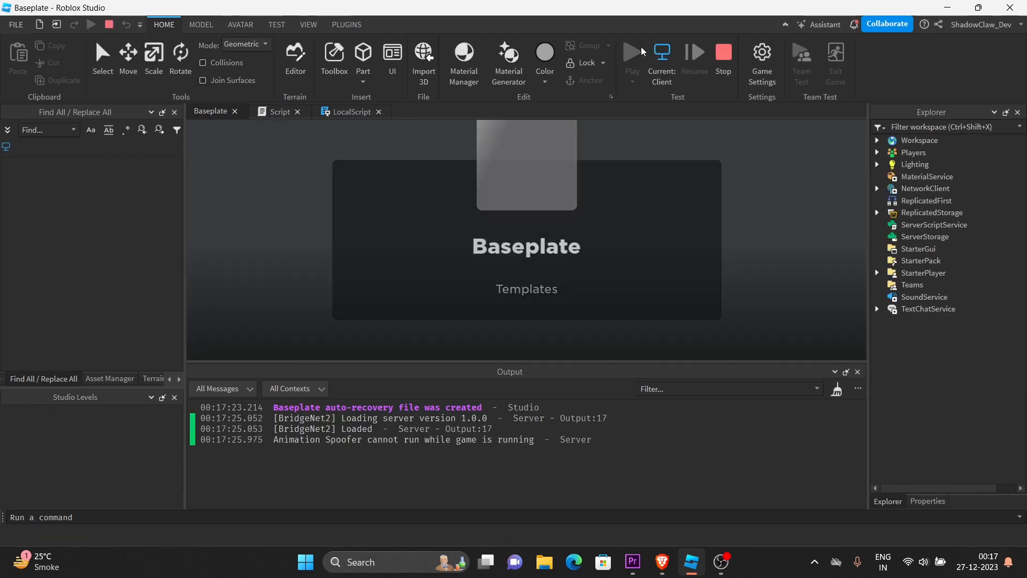
left_click(628, 52)
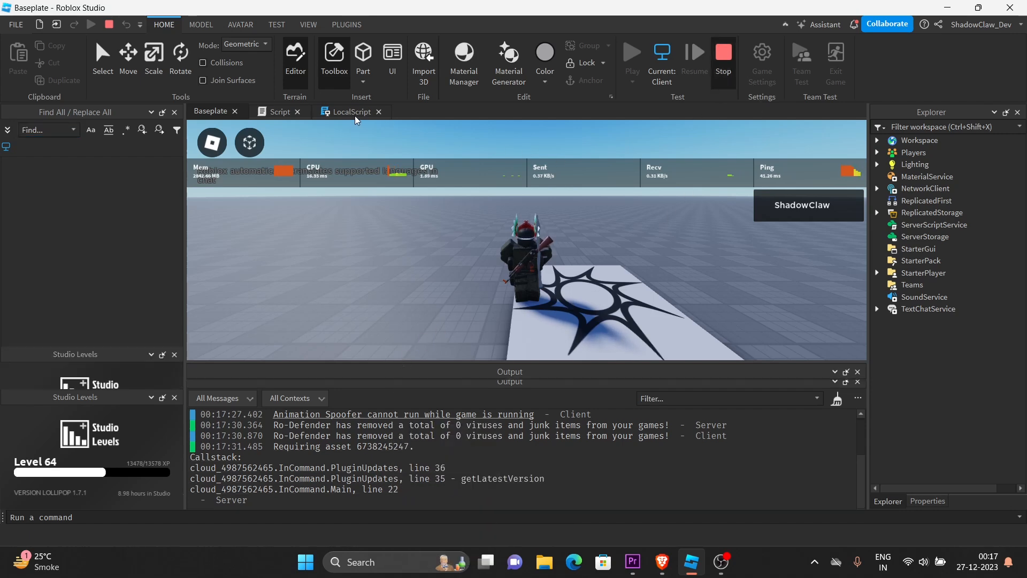
left_click(286, 110)
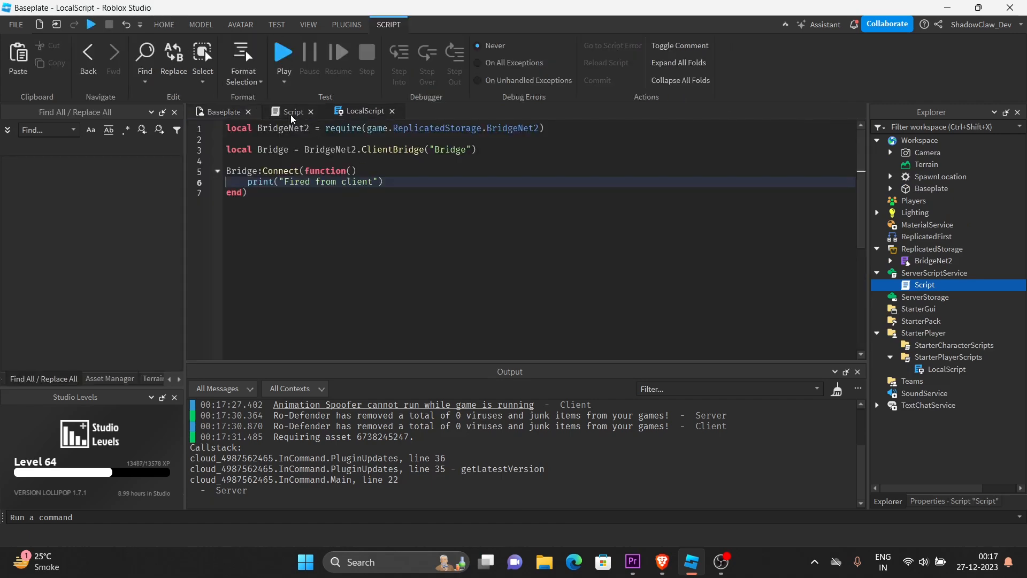
left_click(291, 110)
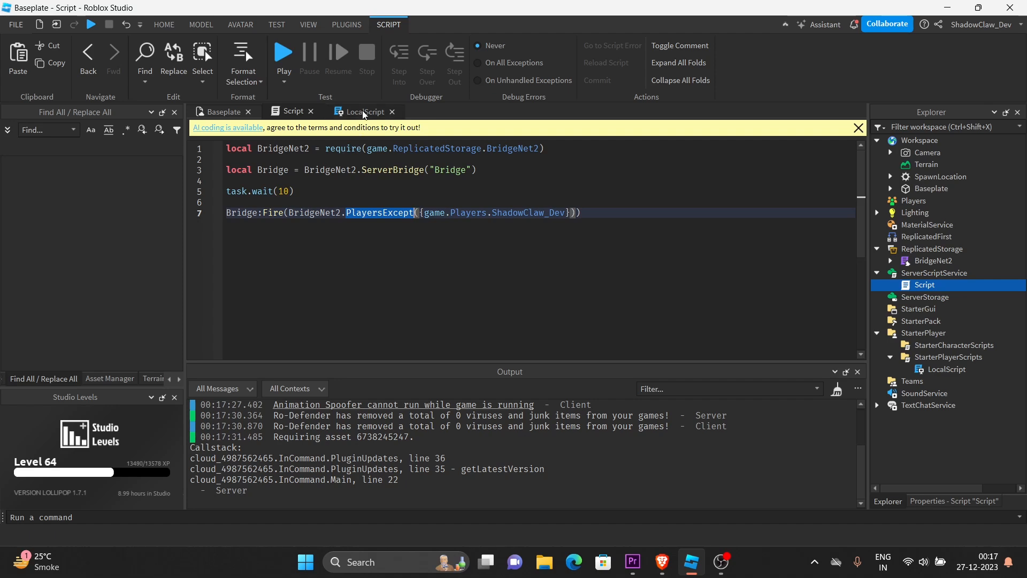
left_click(364, 111)
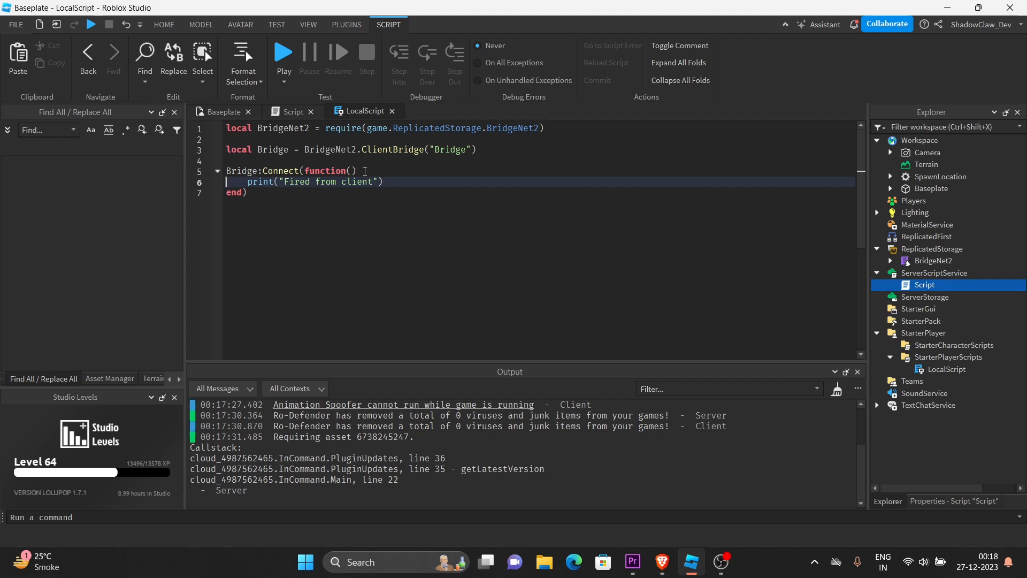
- Declare local Identifier = BridgeNet2.ReferenceIdentifier("Identifier") in the server Script
left_click(292, 112)
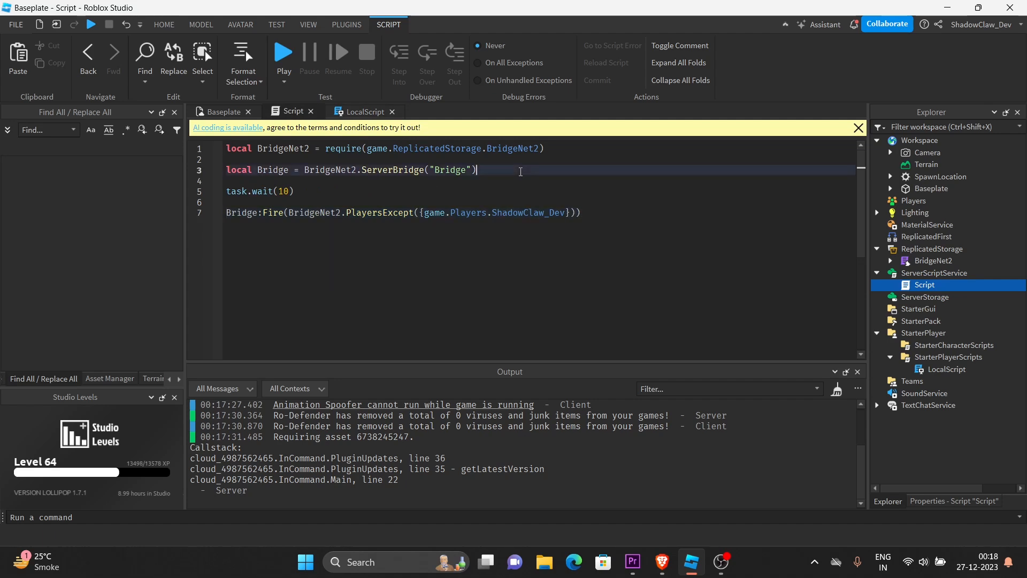
type("local")
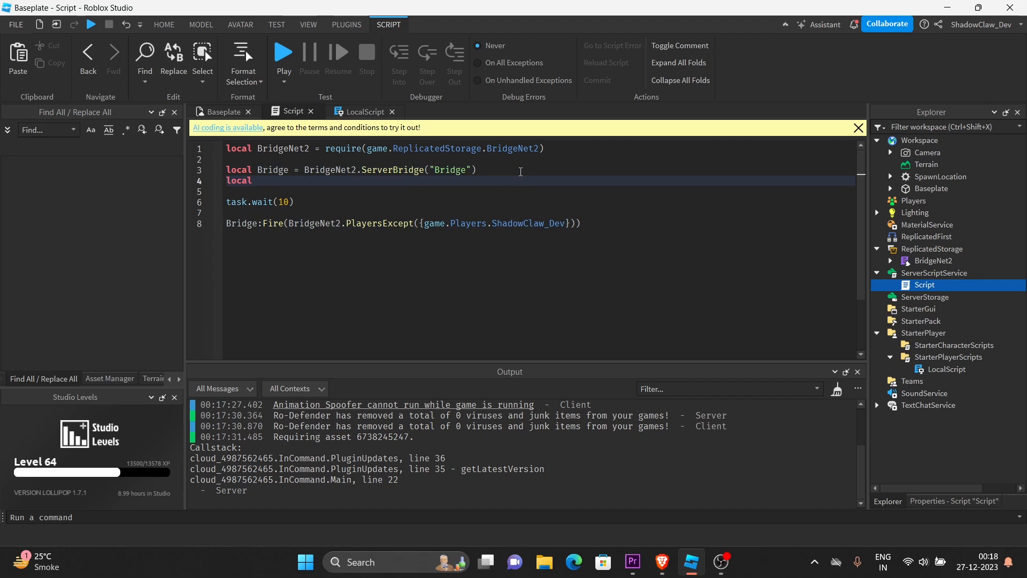
type("Idenfi")
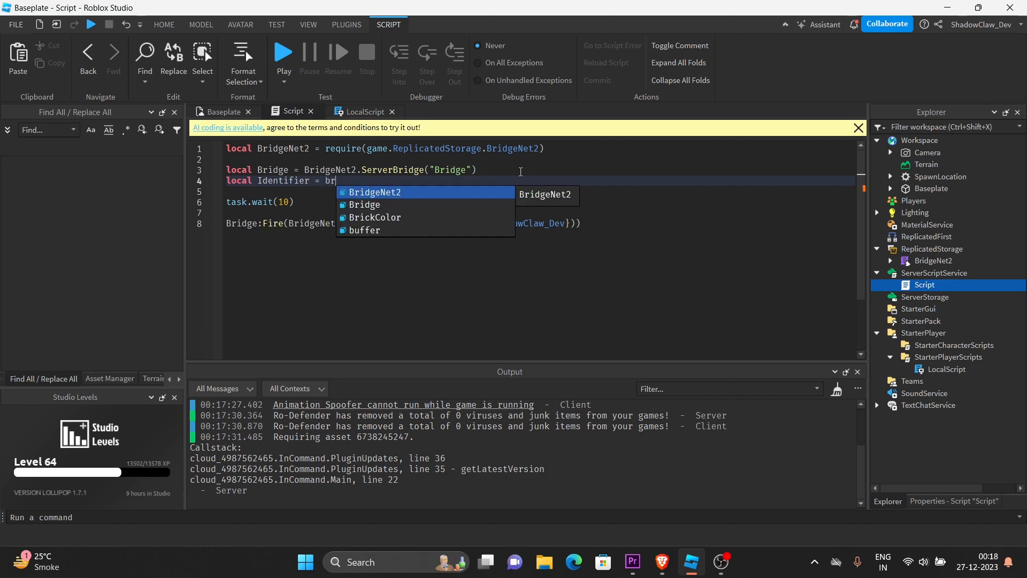
type("BridgeNet2.re")
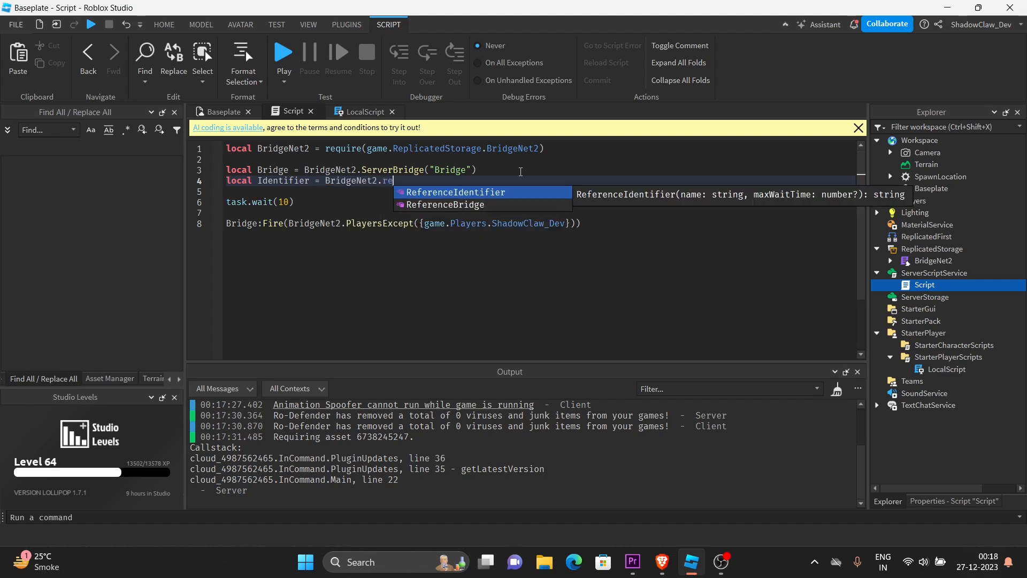
left_click(454, 192)
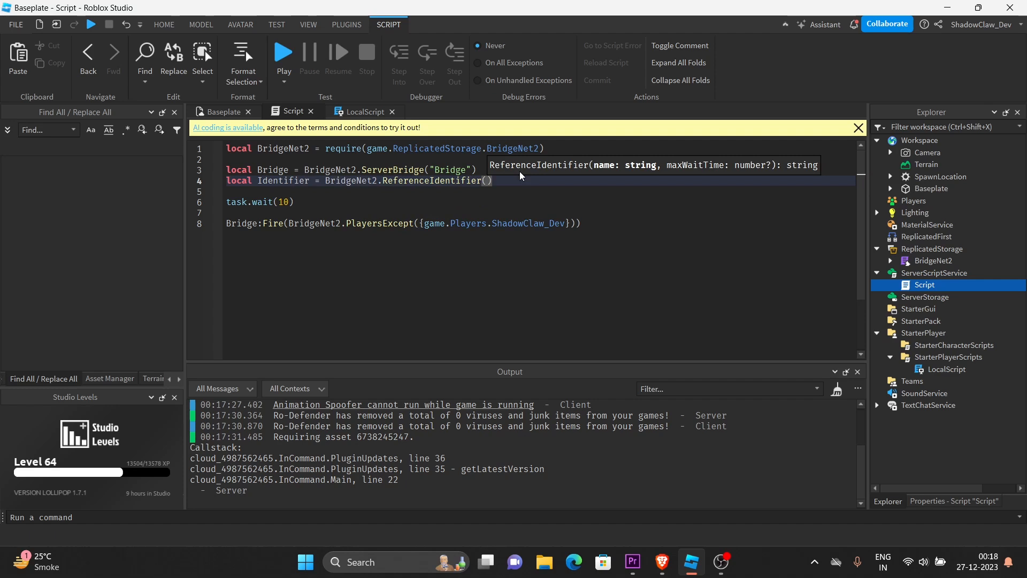
type("\"\"")
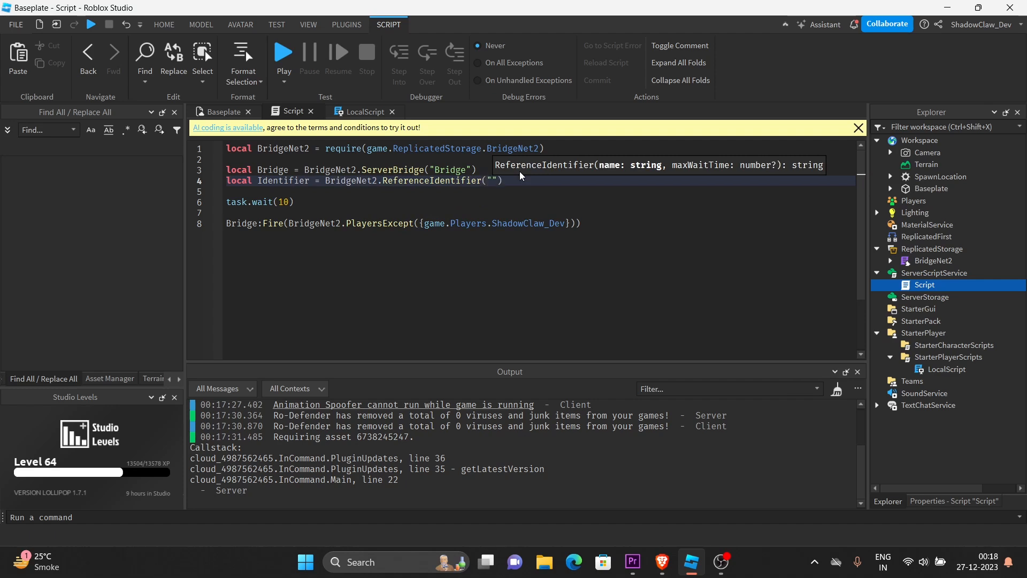
type("Identifer")
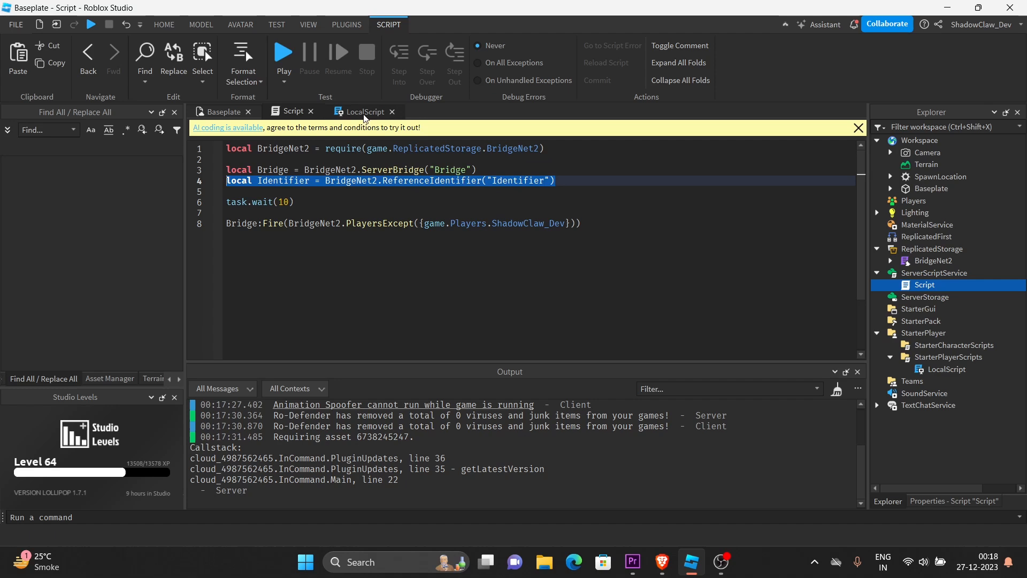
left_click(365, 111)
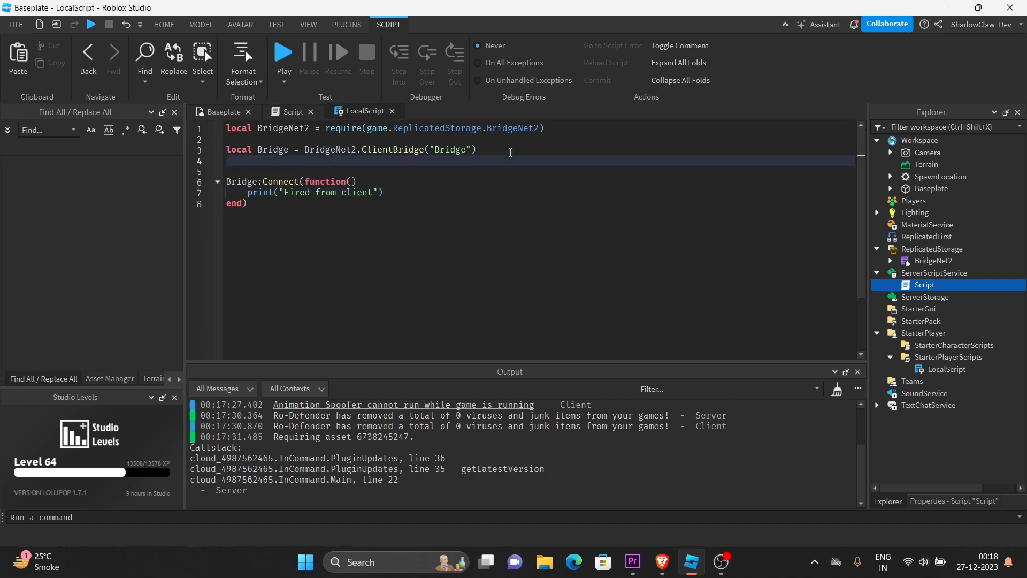
left_click(290, 112)
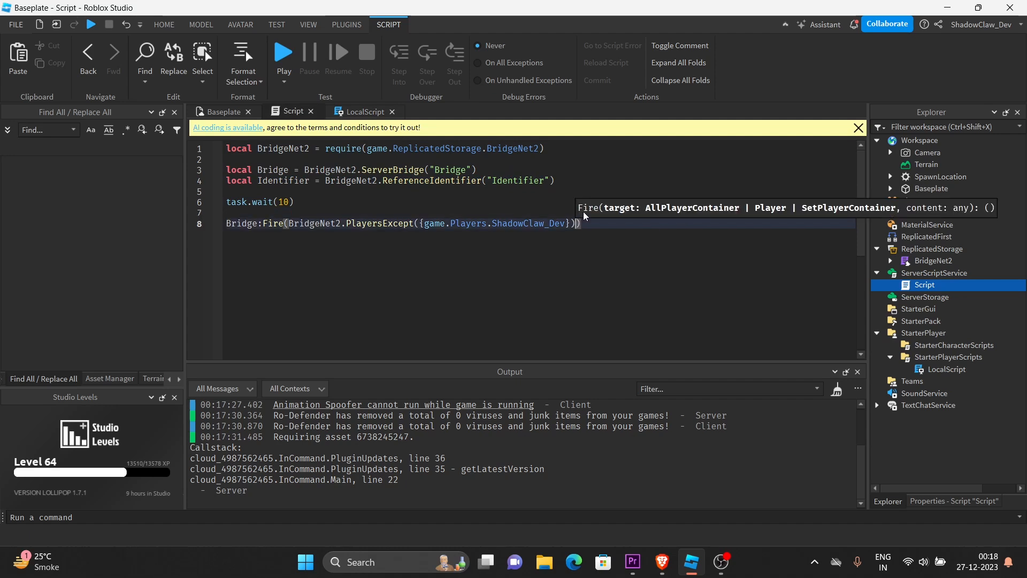
- Pass a second argument {[Identifier] = "Fired"} to the server's Bridge:Fire call
type(",")
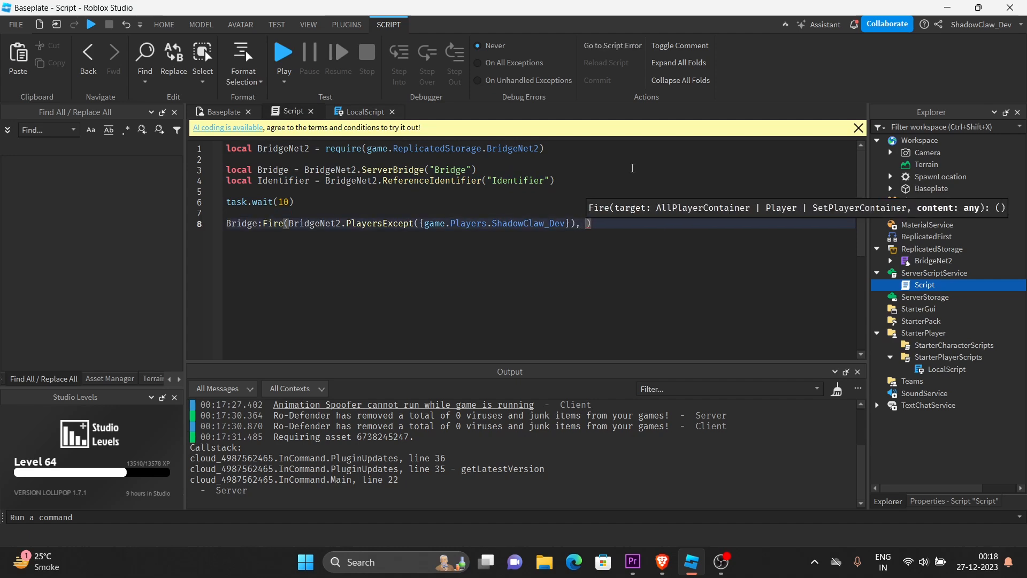
type("{}")
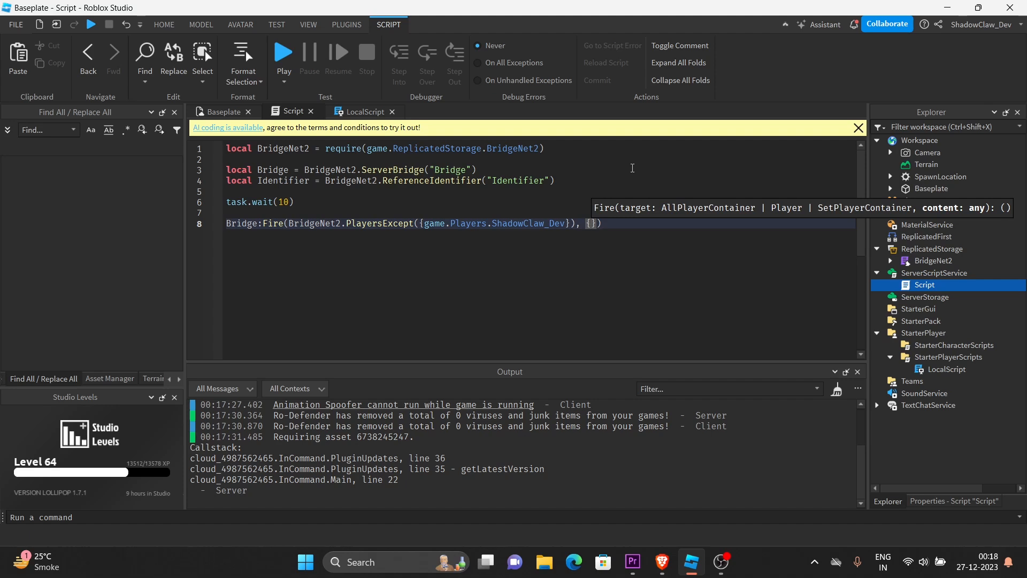
type("[")
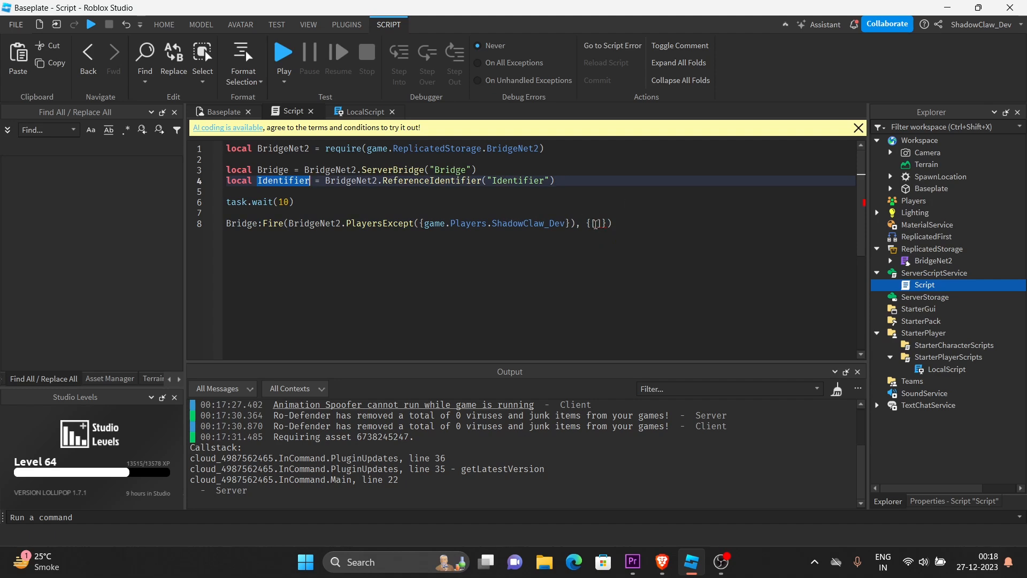
type("Identifier")
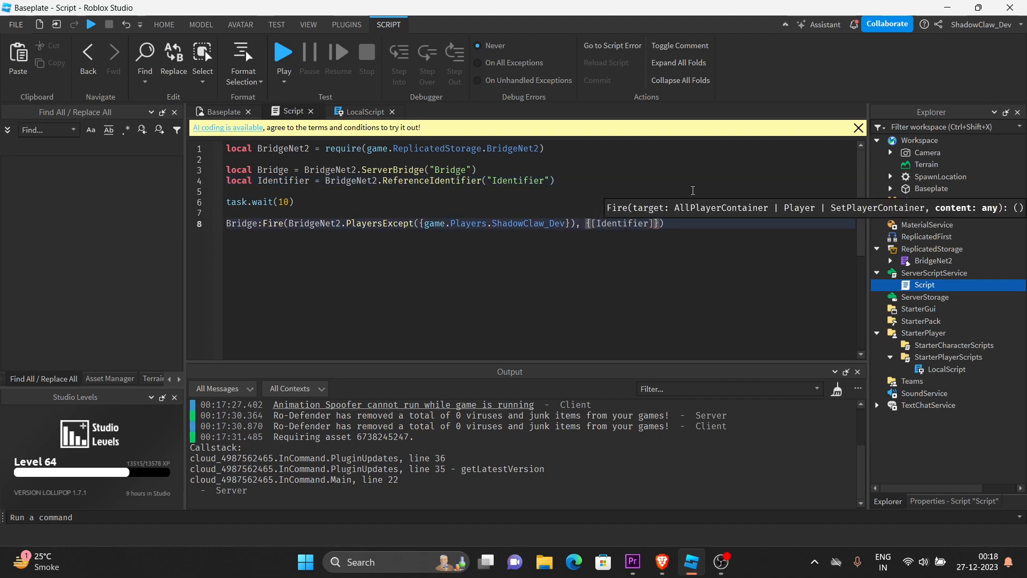
type("=")
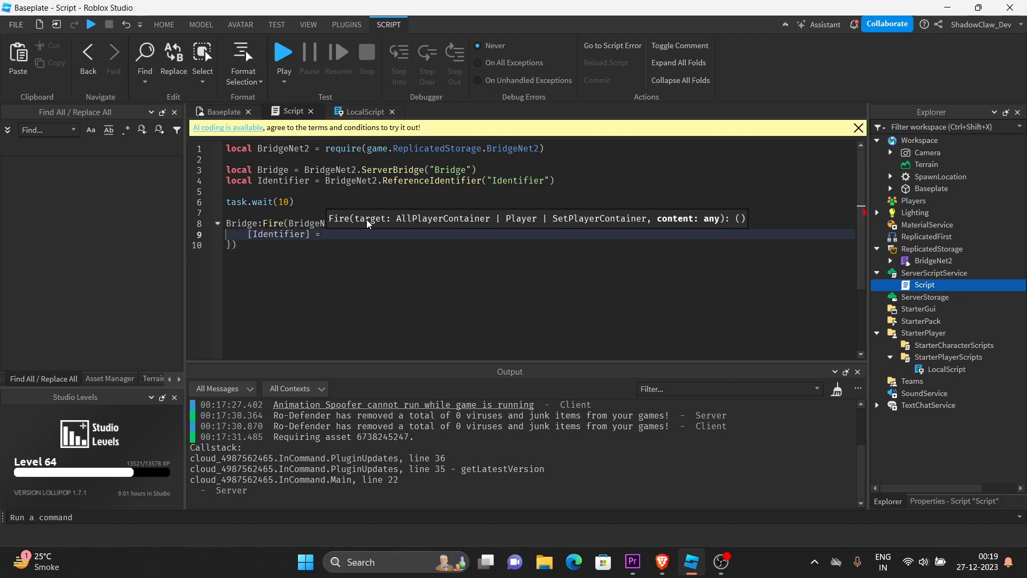
type("\"\"")
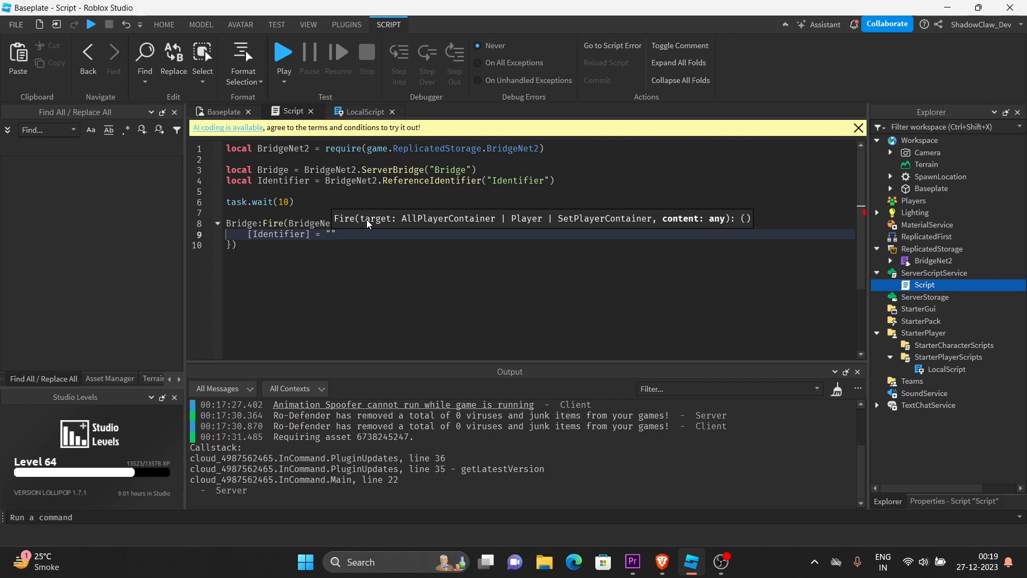
type("F")
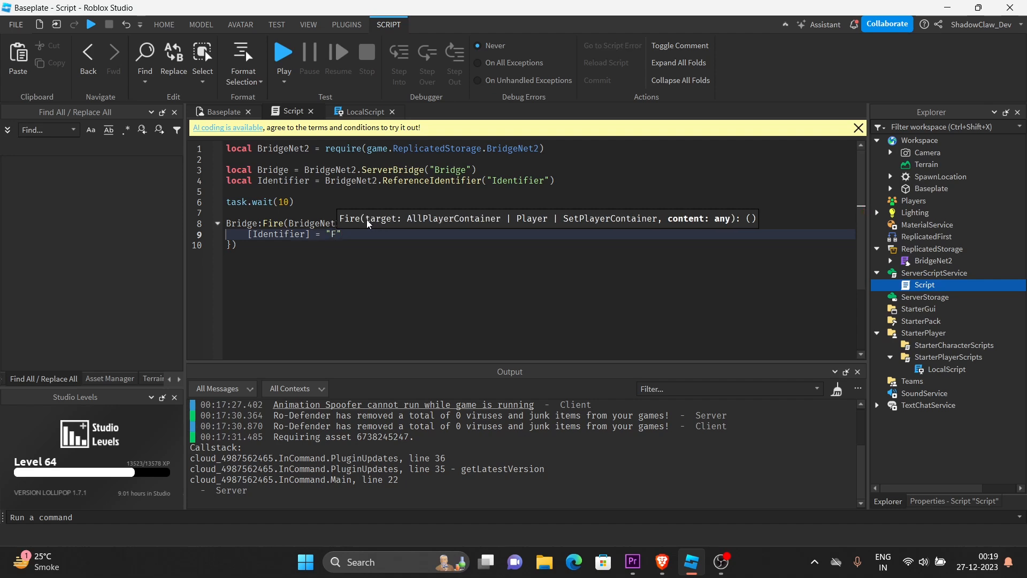
type("ired")
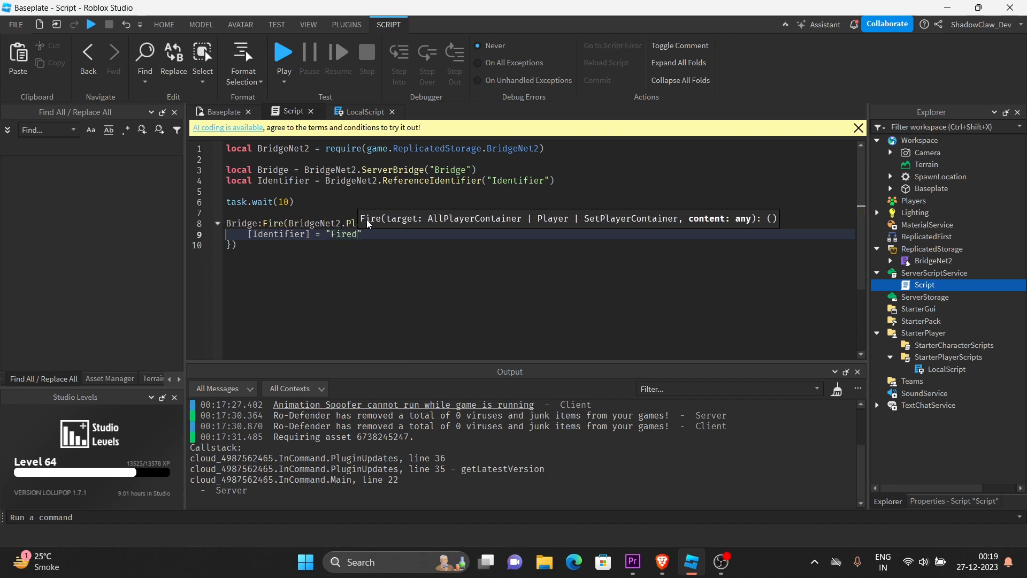
left_click(362, 111)
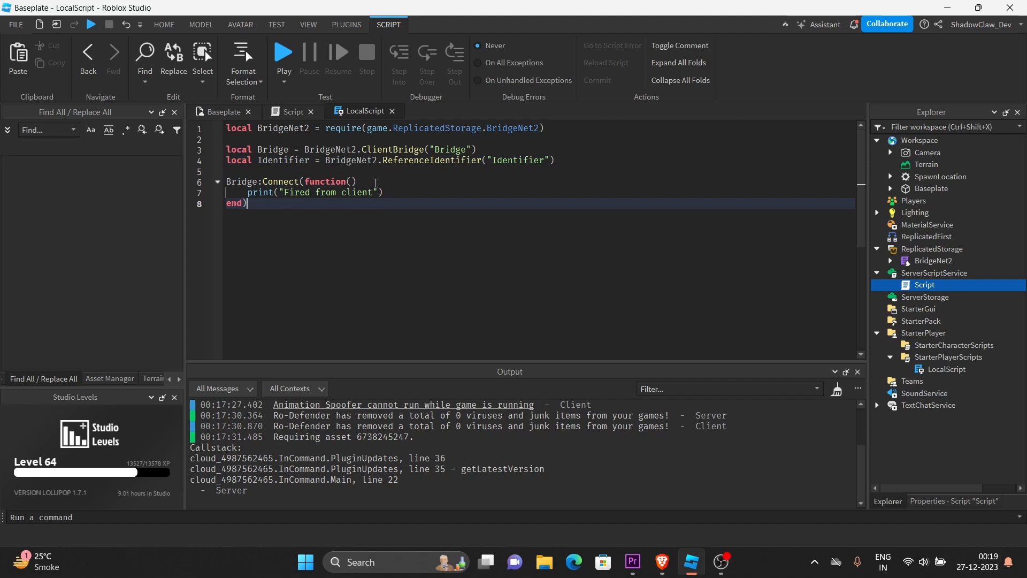
- Add an Arguments parameter to the LocalScript handler and print Arguments instead of "Fired from client"
type("Arguments")
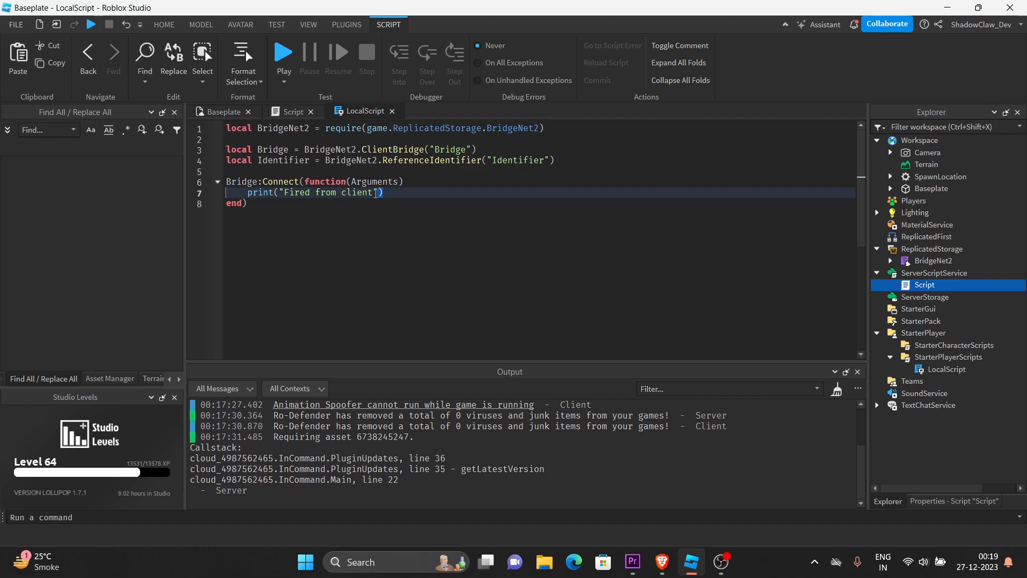
type("print(")
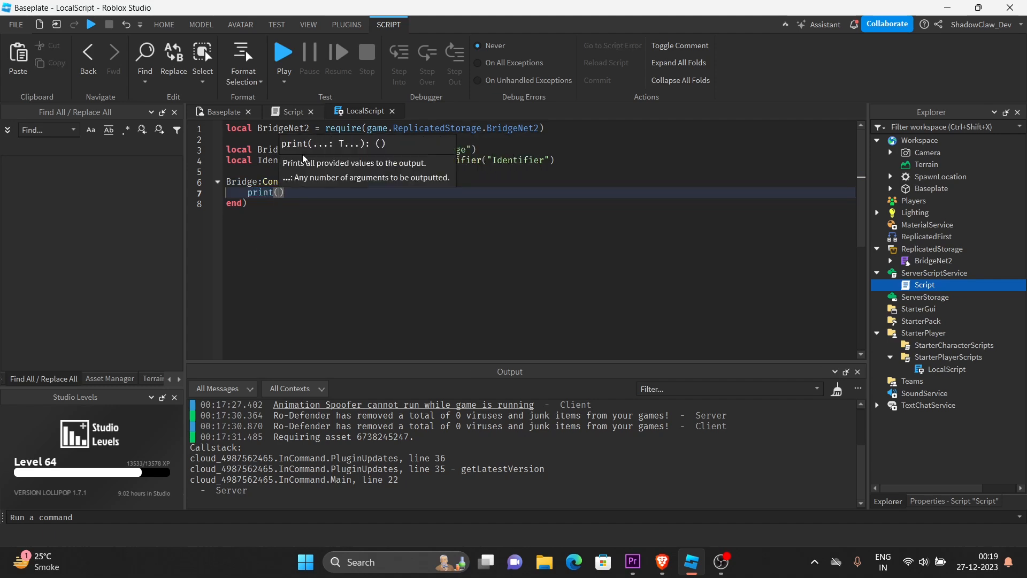
type("arg")
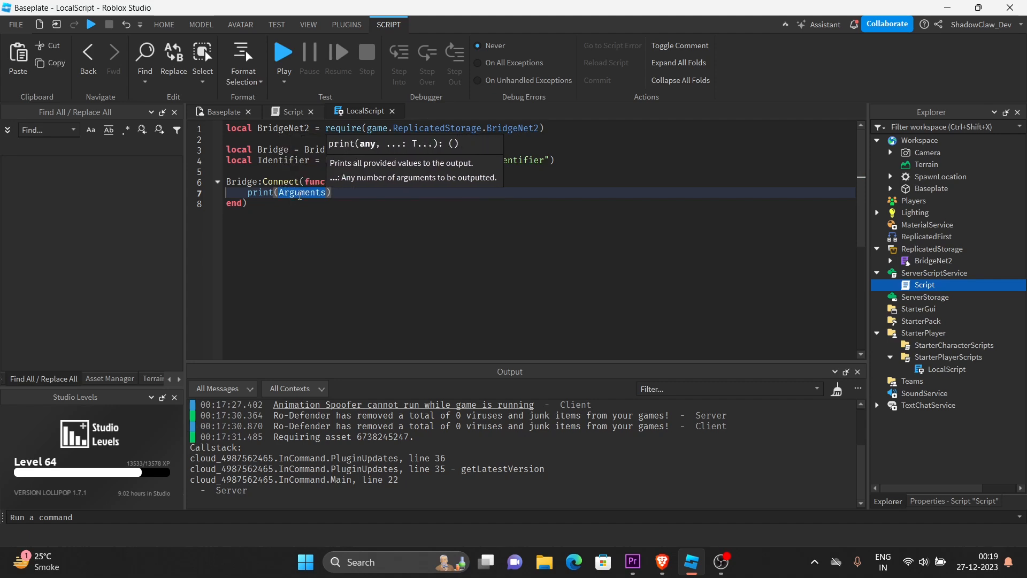
- Playtest from Baseplate, stop, and replay until Output prints the table containing "Fired"
left_click(164, 24)
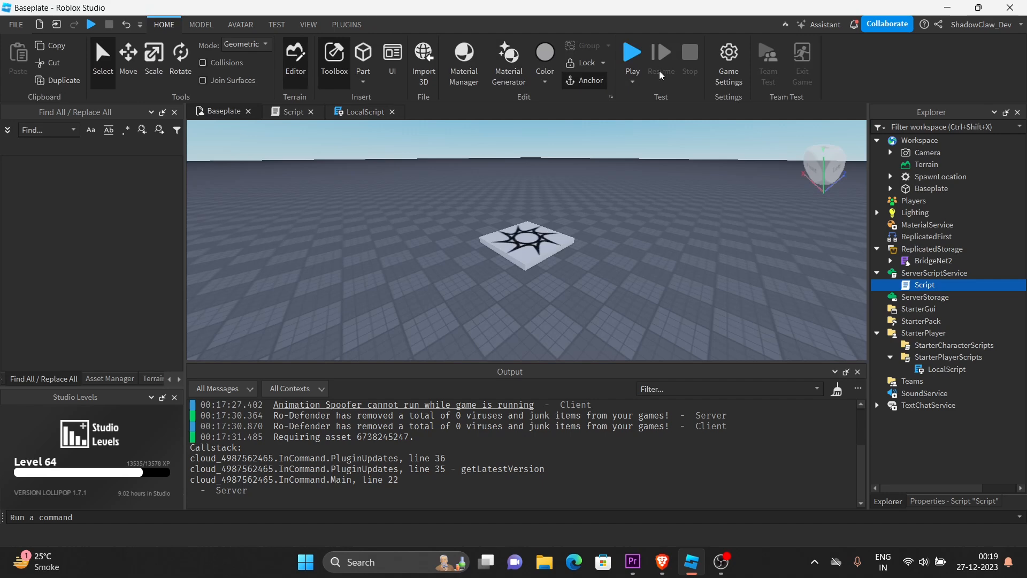
left_click(630, 52)
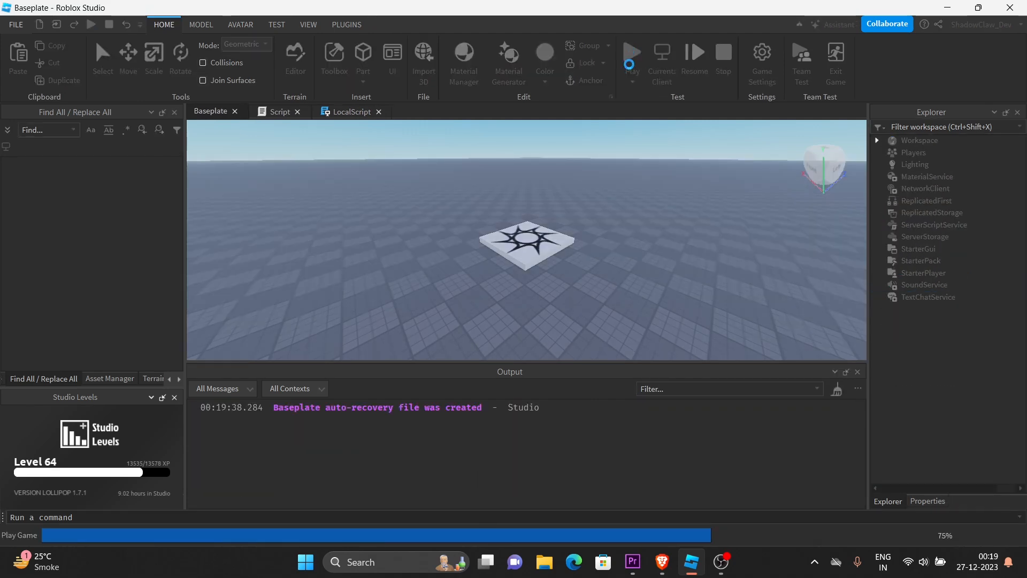
left_click(631, 52)
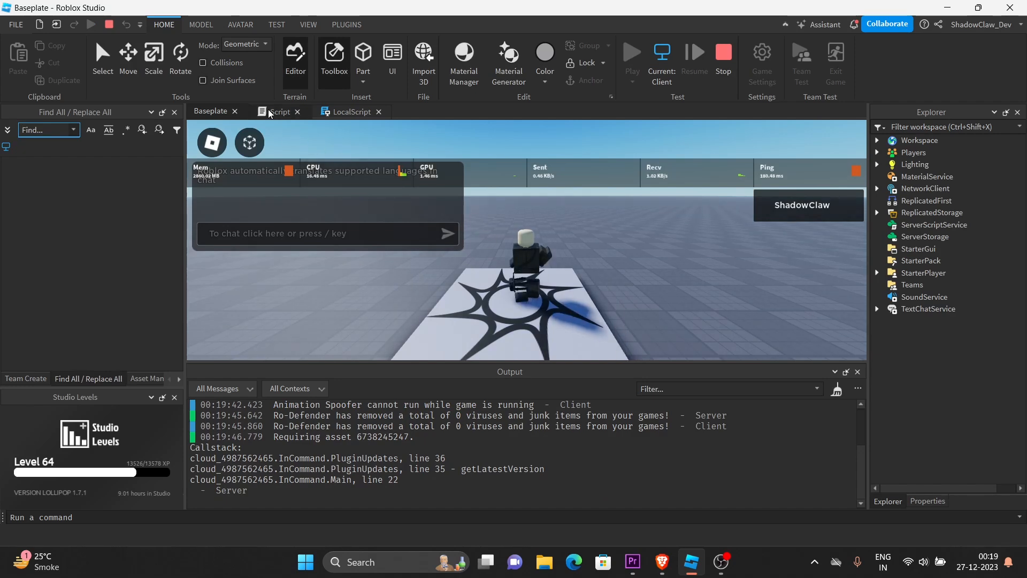
left_click(279, 111)
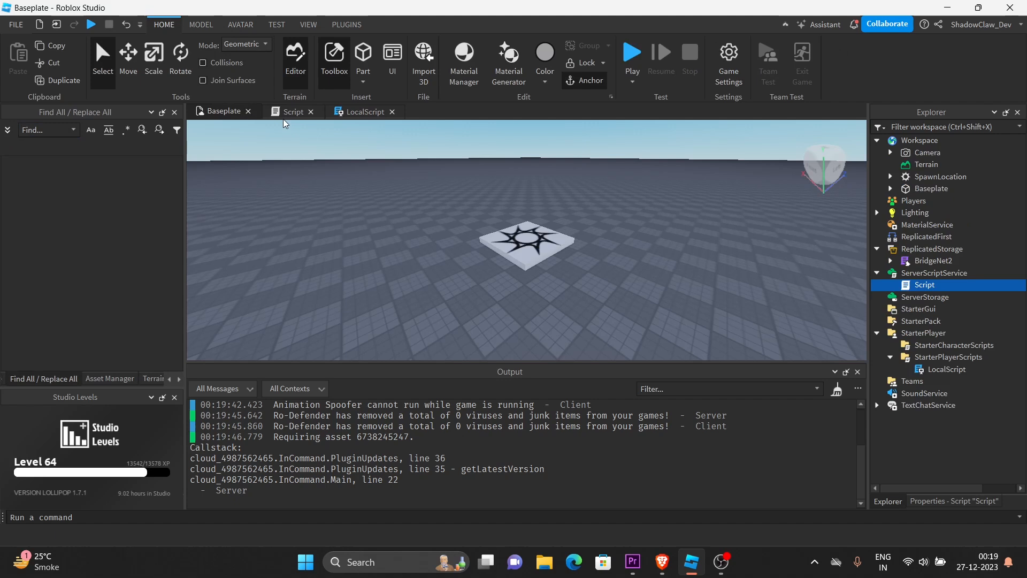
left_click(293, 111)
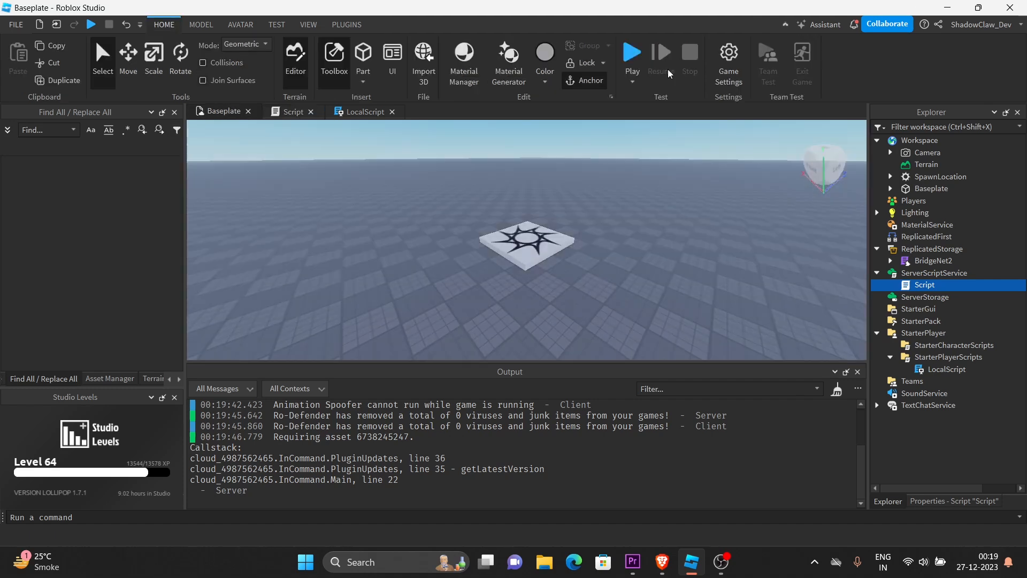
left_click(631, 50)
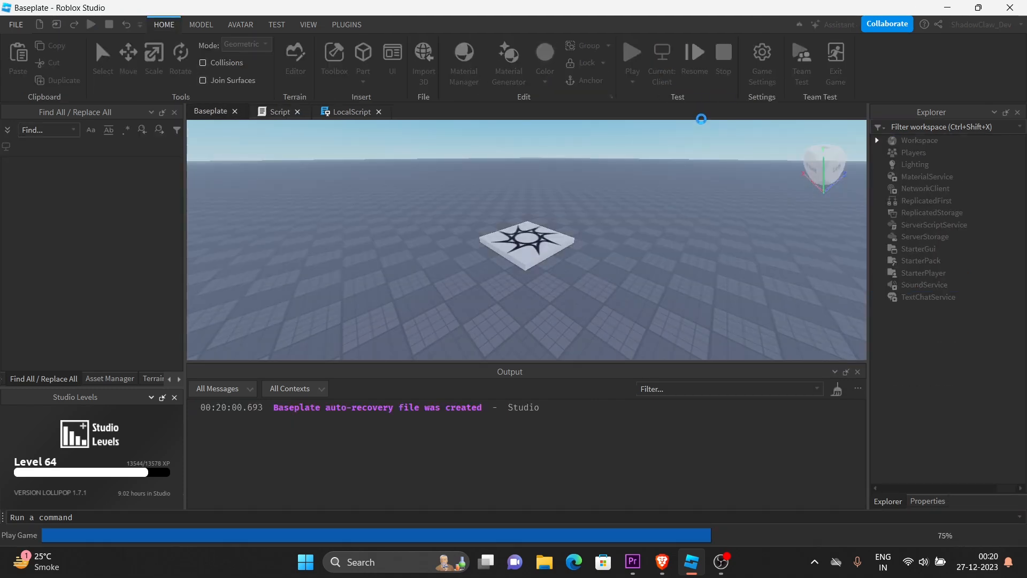
left_click(630, 51)
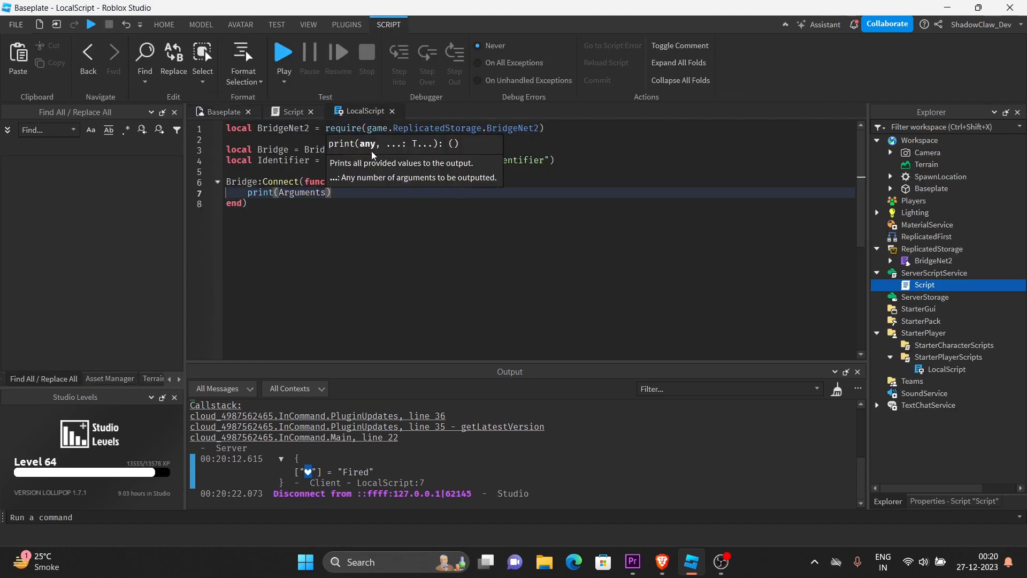
- Change the client print to Arguments["💜"] so only the Identifier field prints
type("[")
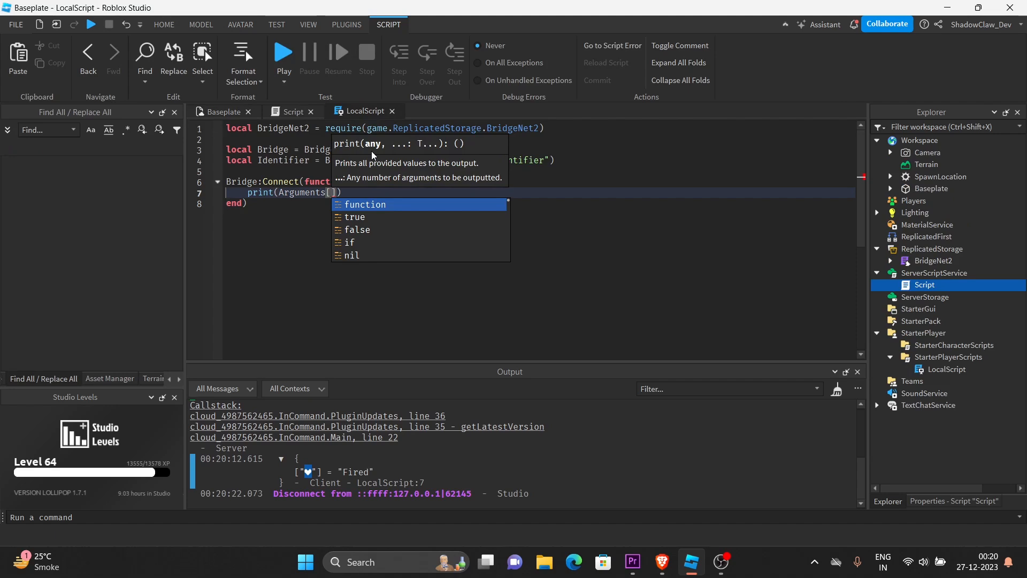
type("\"")
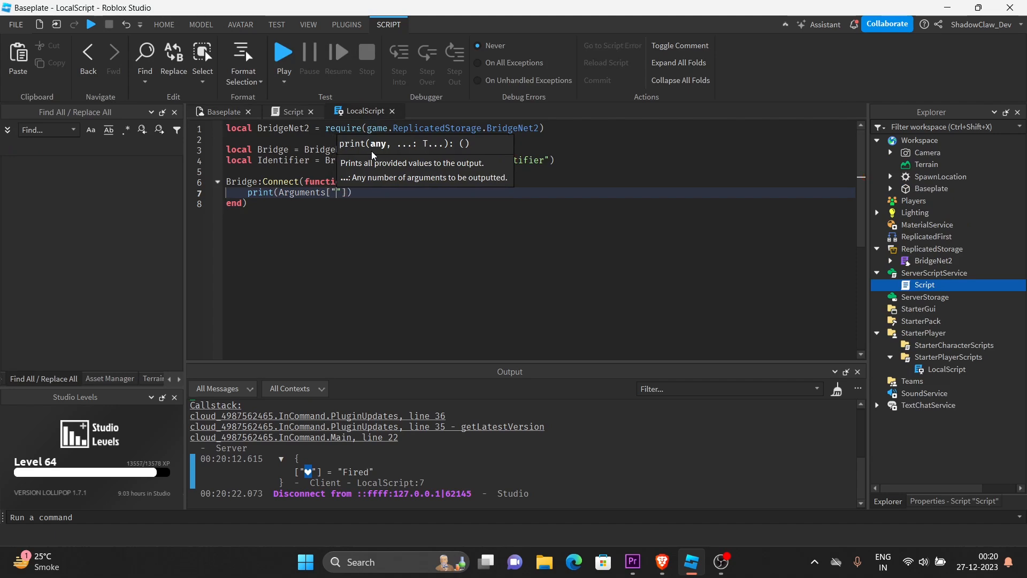
type("💜")
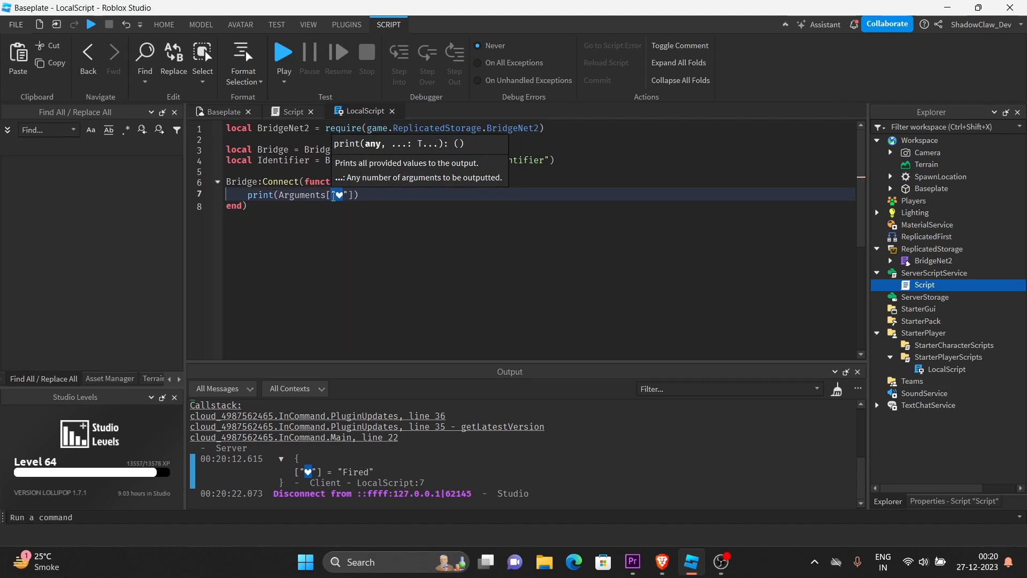
left_click(225, 111)
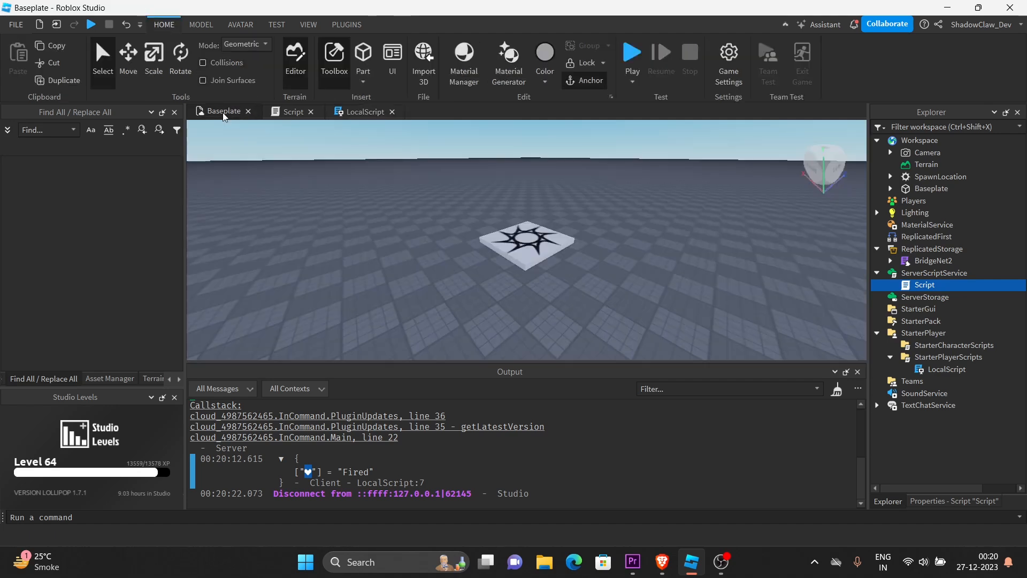
- Run a playtest showing "Fired" printed from LocalScript line 7, then stop it
left_click(631, 50)
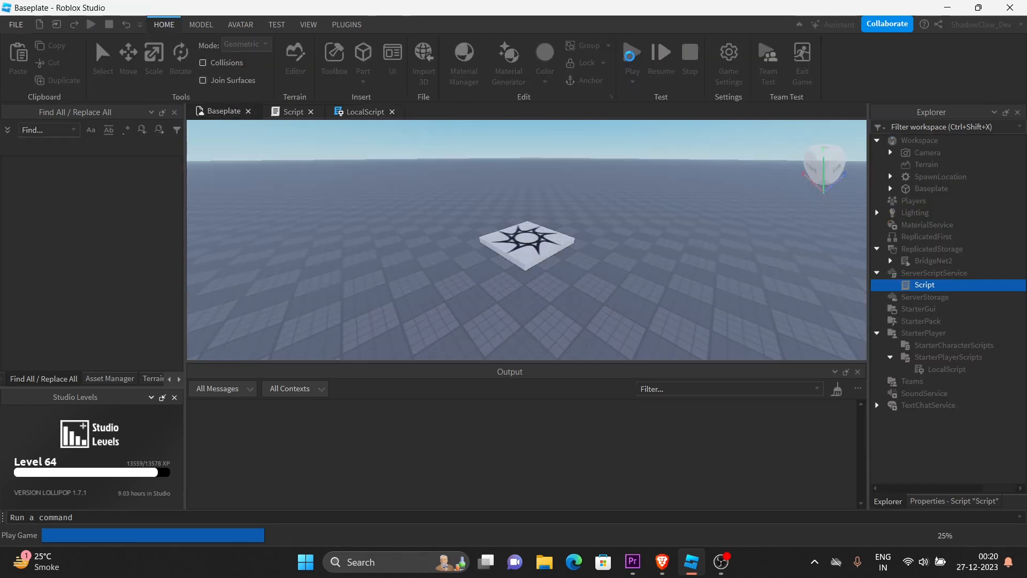
left_click(630, 51)
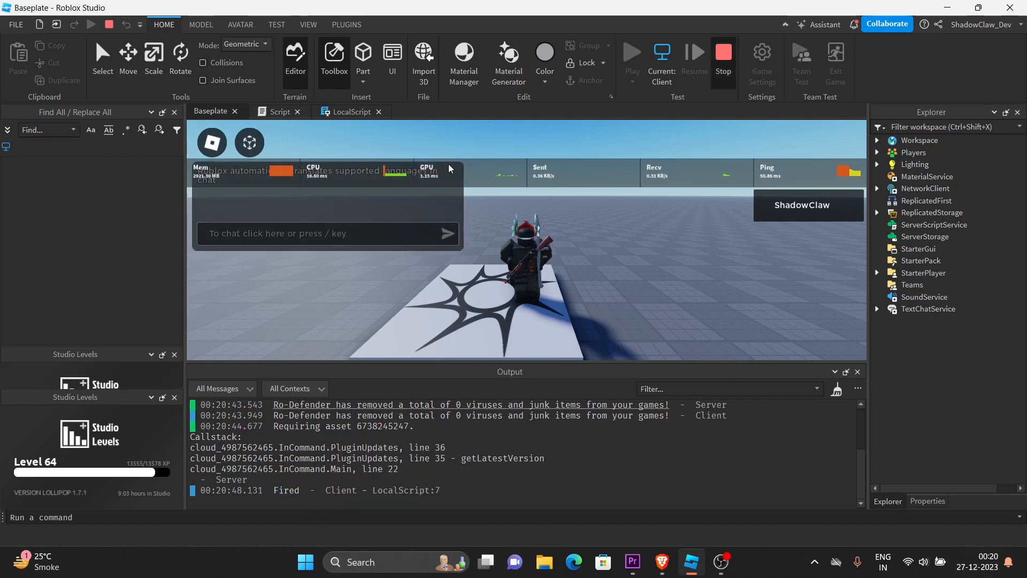
left_click(724, 59)
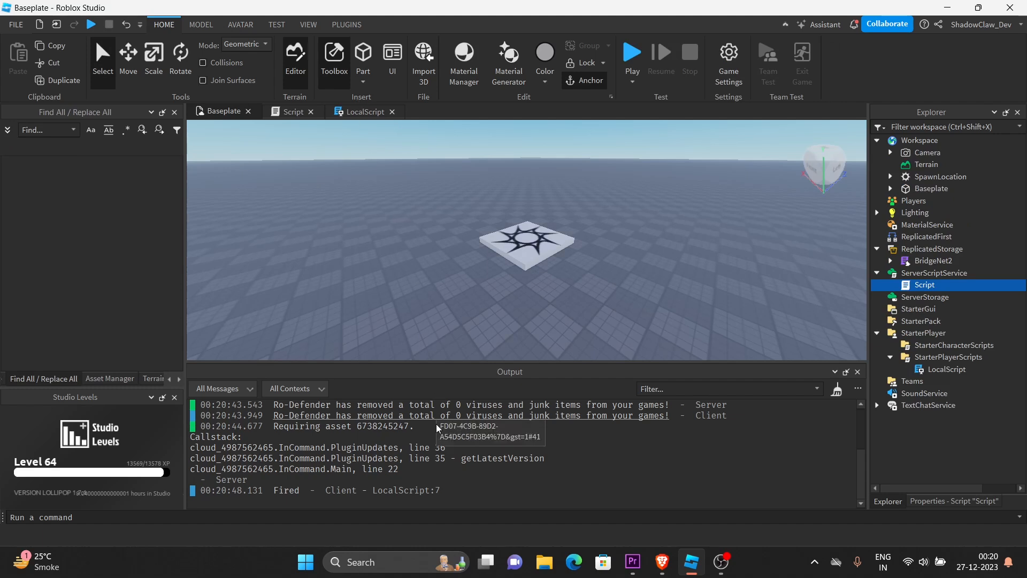
left_click(292, 111)
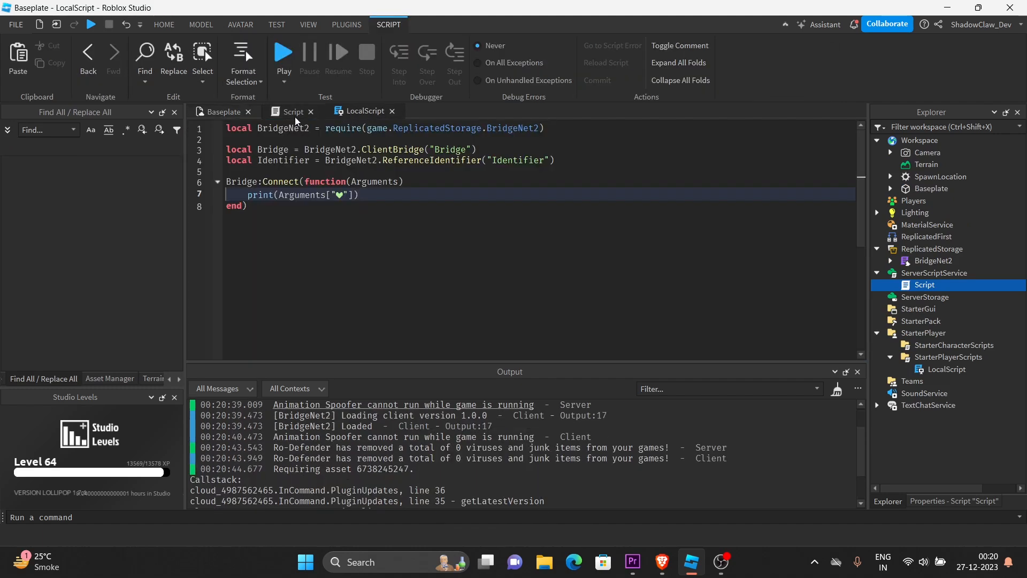